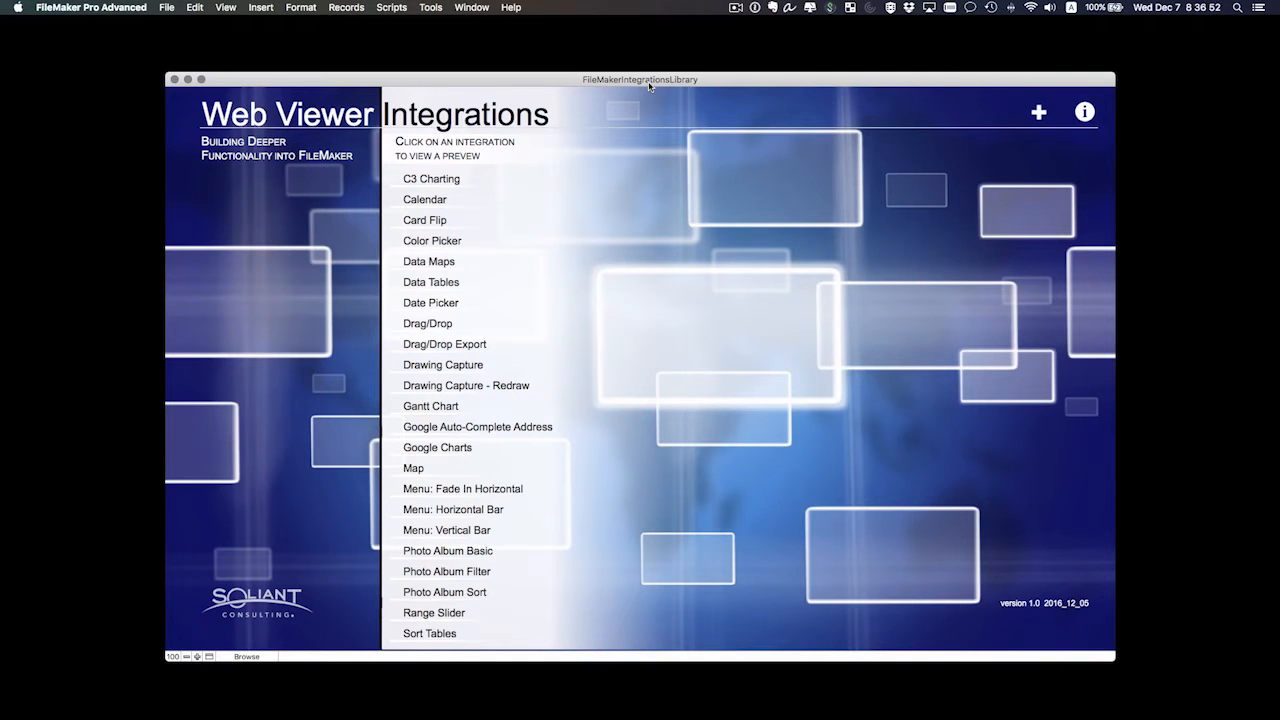
Preview the Calendar, C3 Charting, Date Picker and Card Flip integrations in turn.
left_click(423, 199)
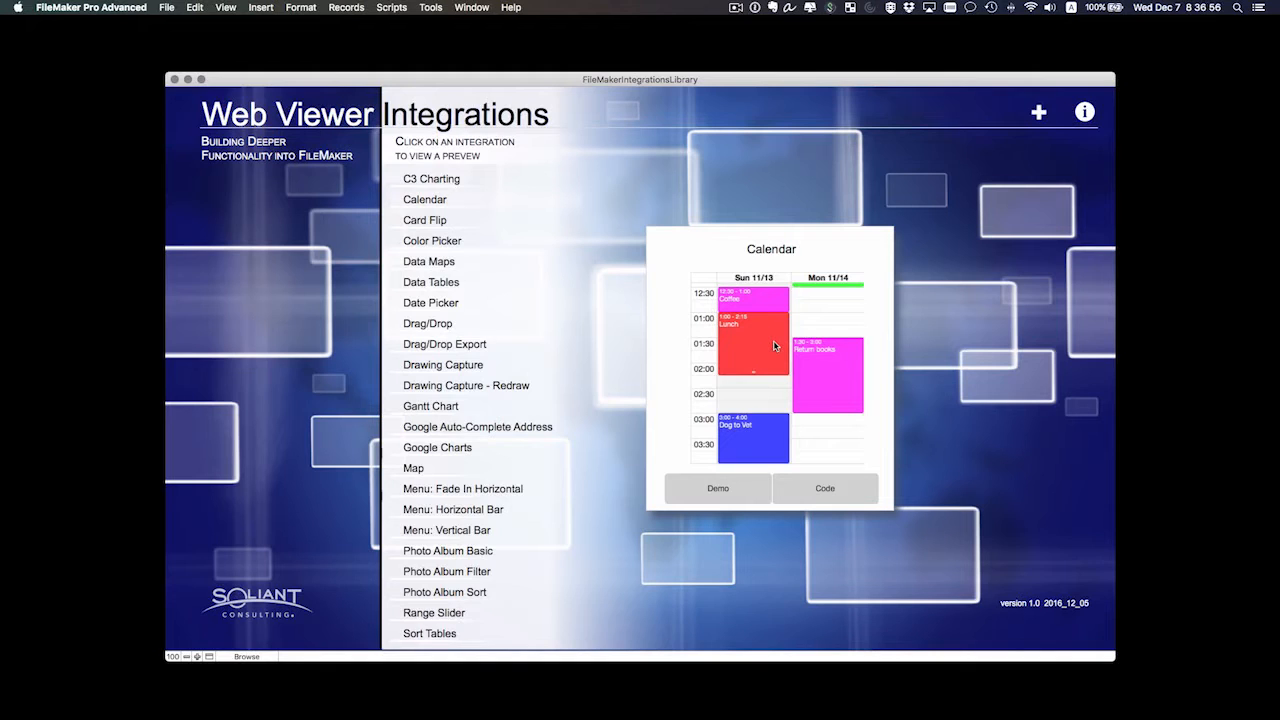
mouse_move(808, 350)
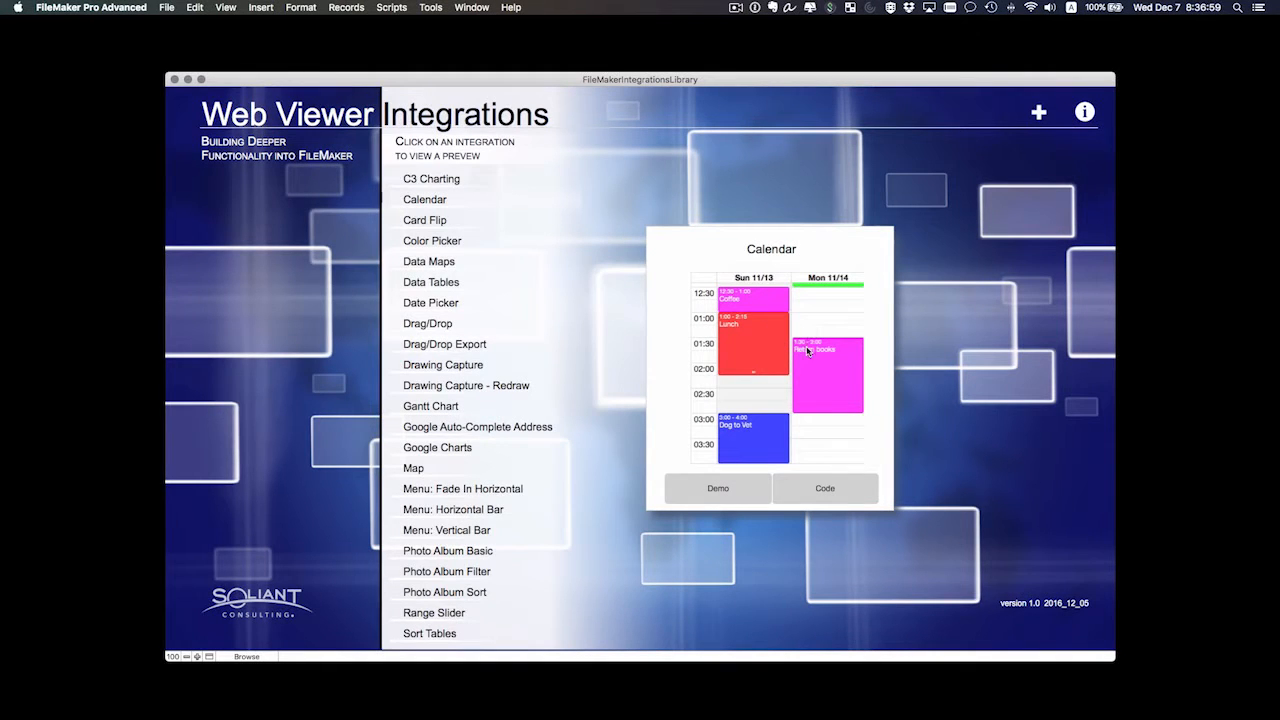
left_click(430, 178)
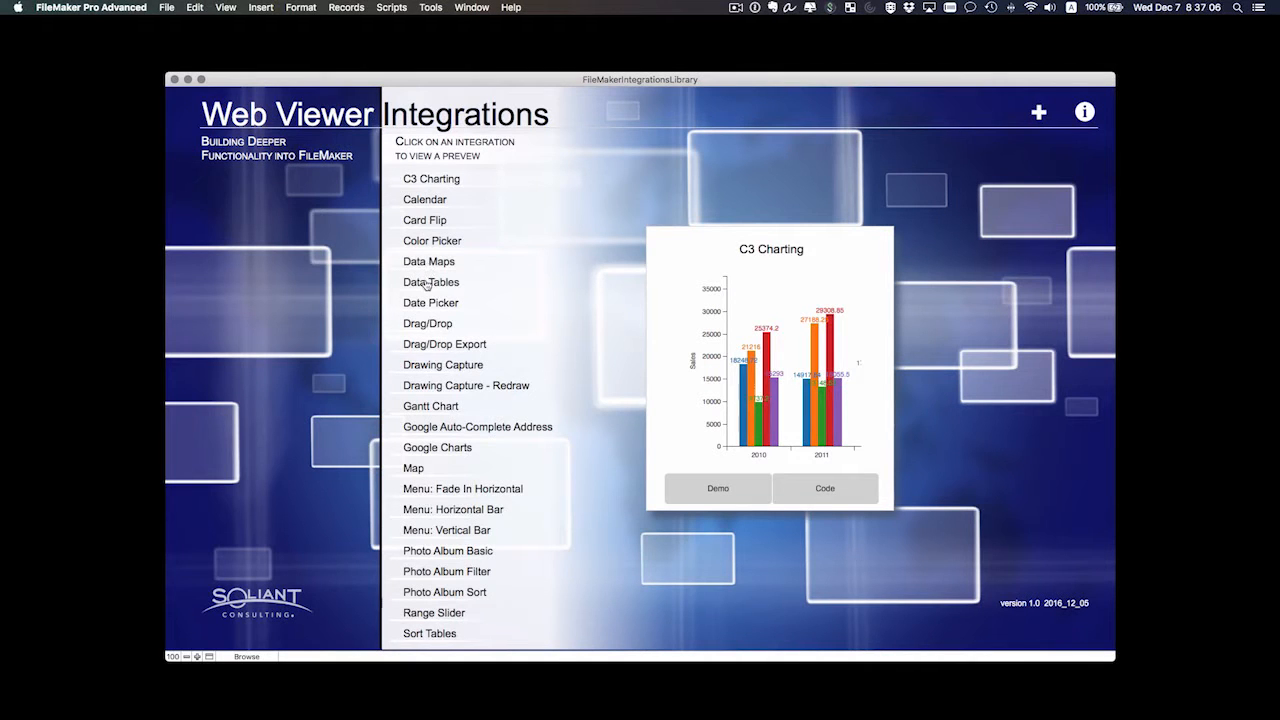
mouse_move(430, 354)
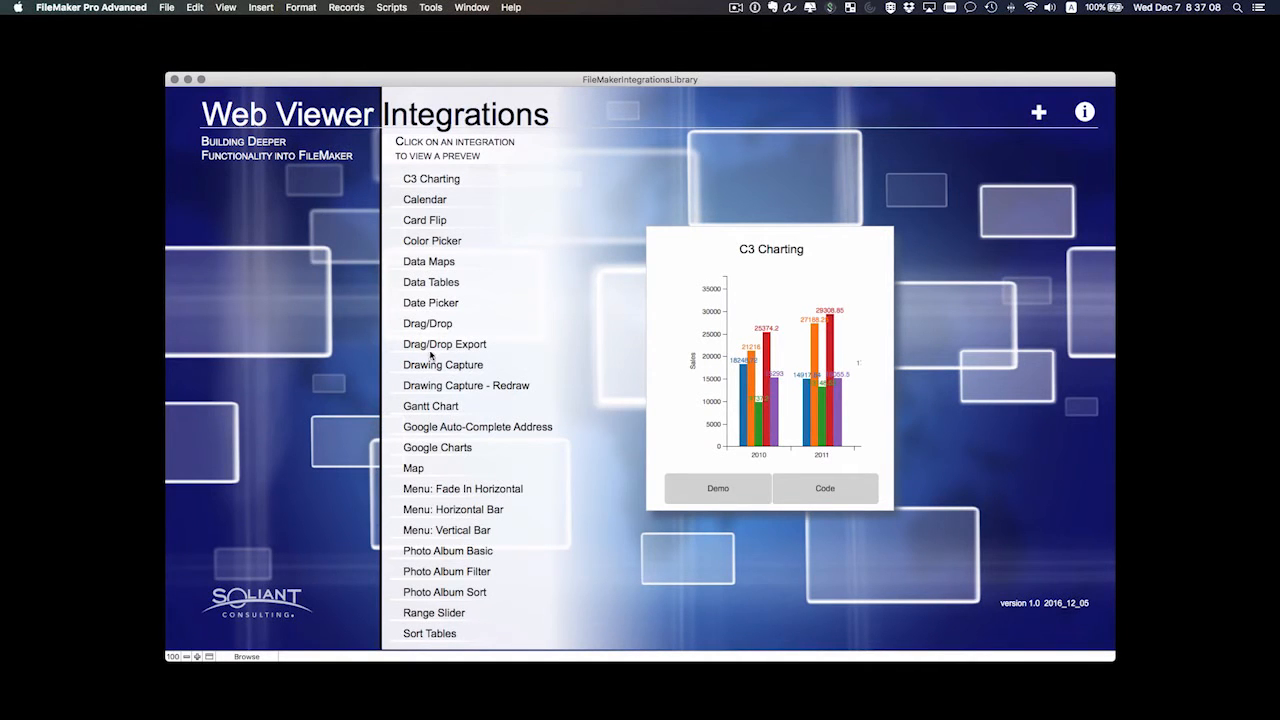
left_click(430, 302)
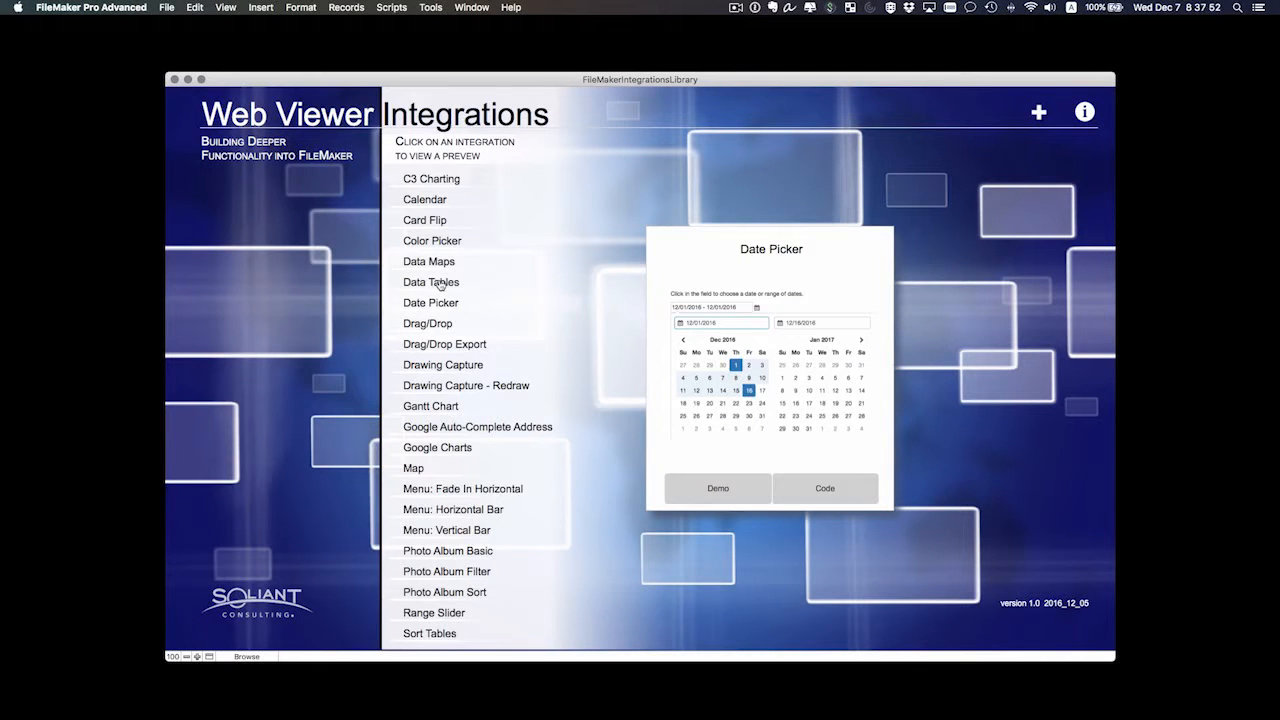
left_click(424, 219)
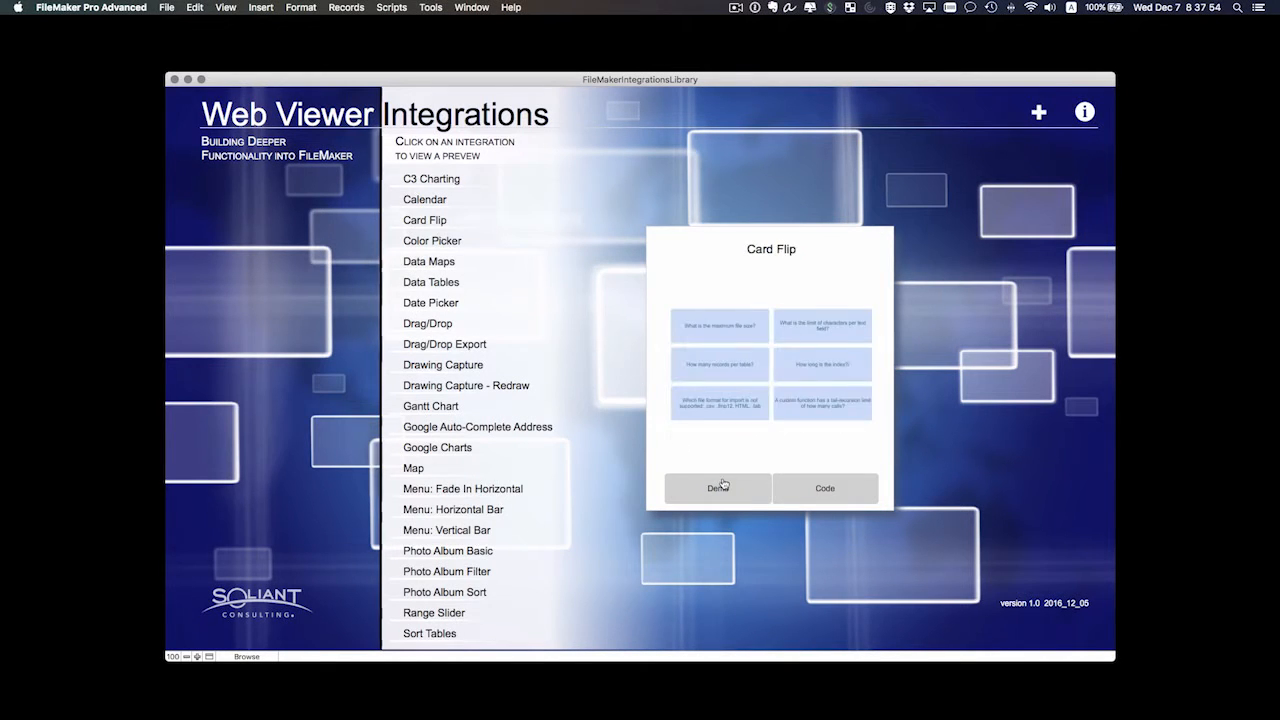
Run the Card Flip demo, flip the table view columns card, then show its feature list.
left_click(718, 488)
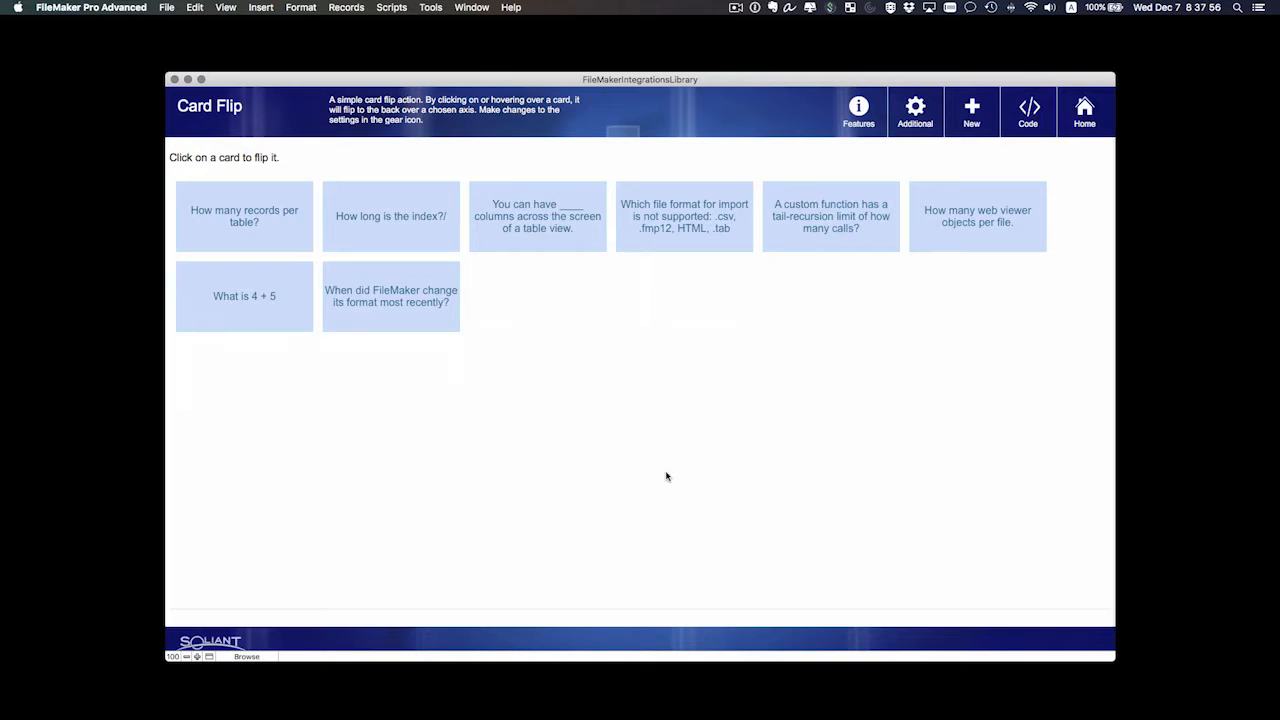
mouse_move(513, 216)
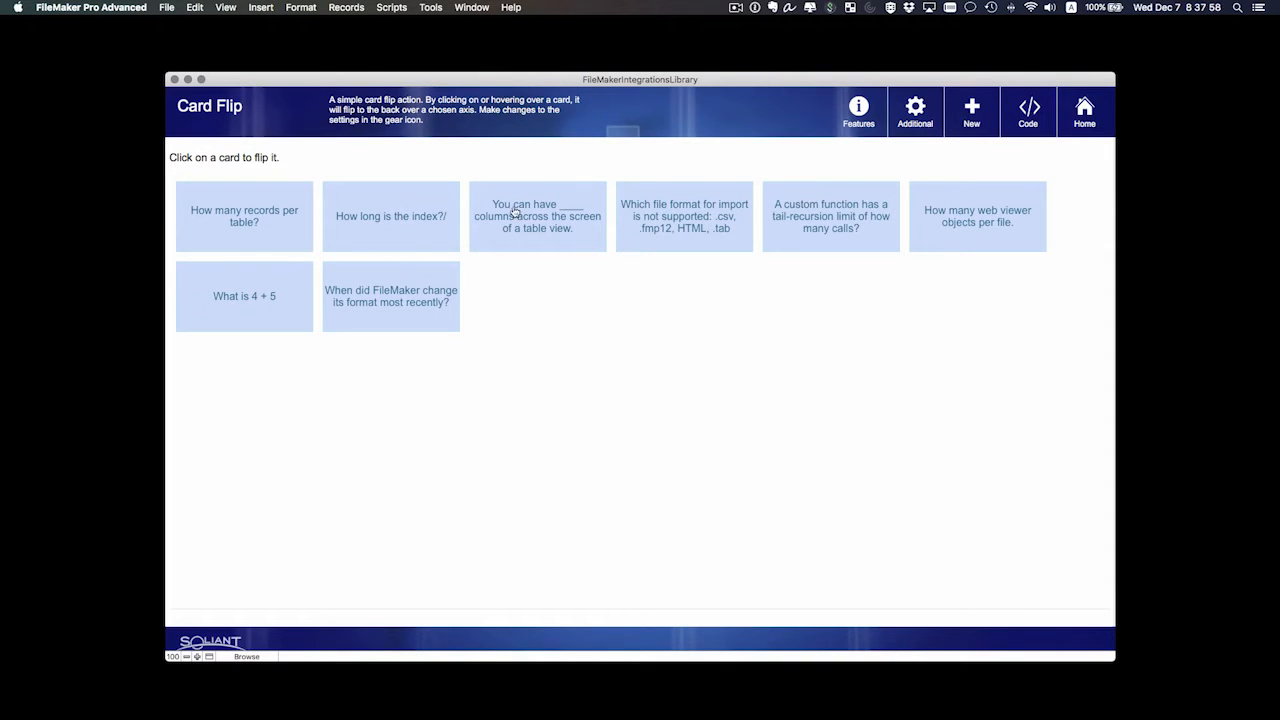
left_click(537, 216)
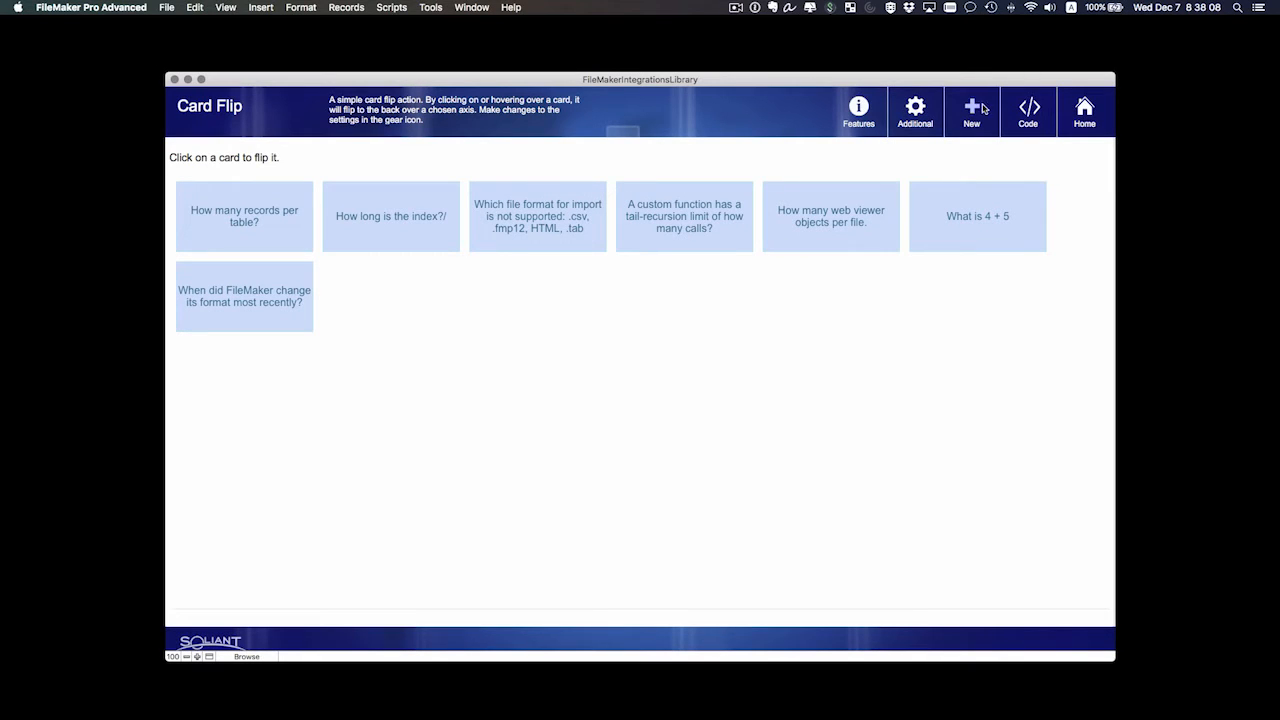
mouse_move(870, 145)
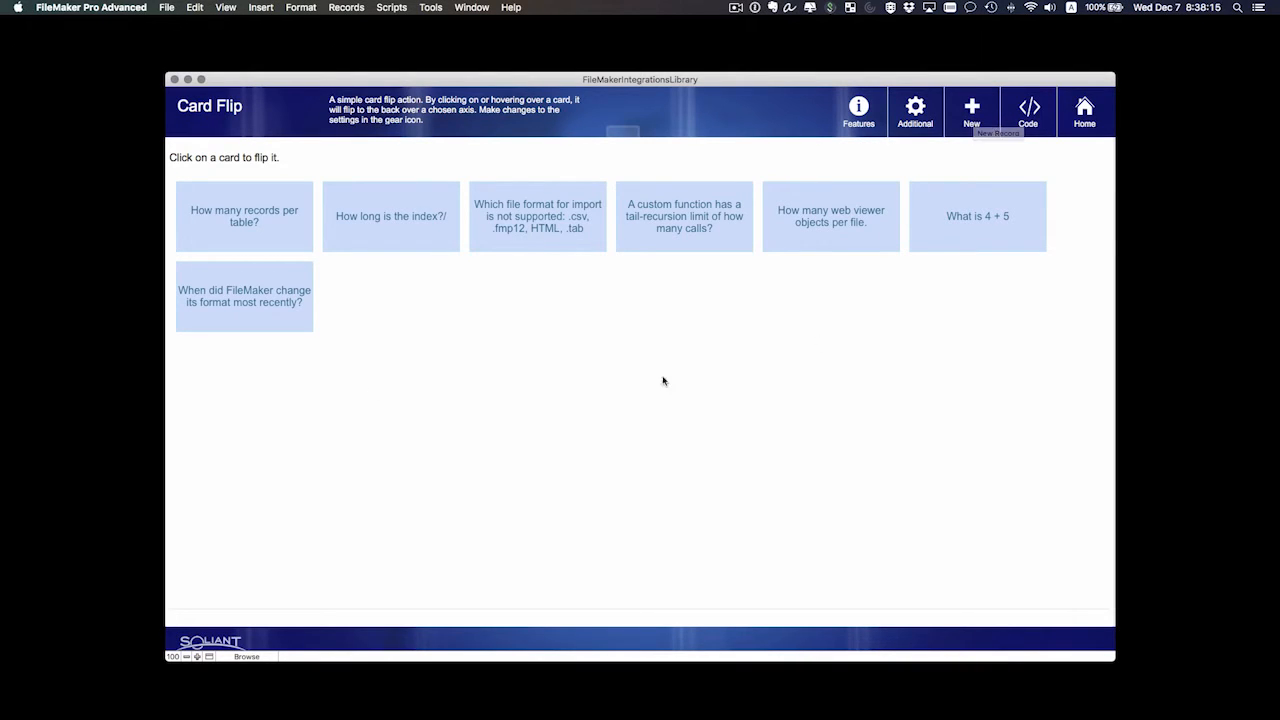
mouse_move(350, 294)
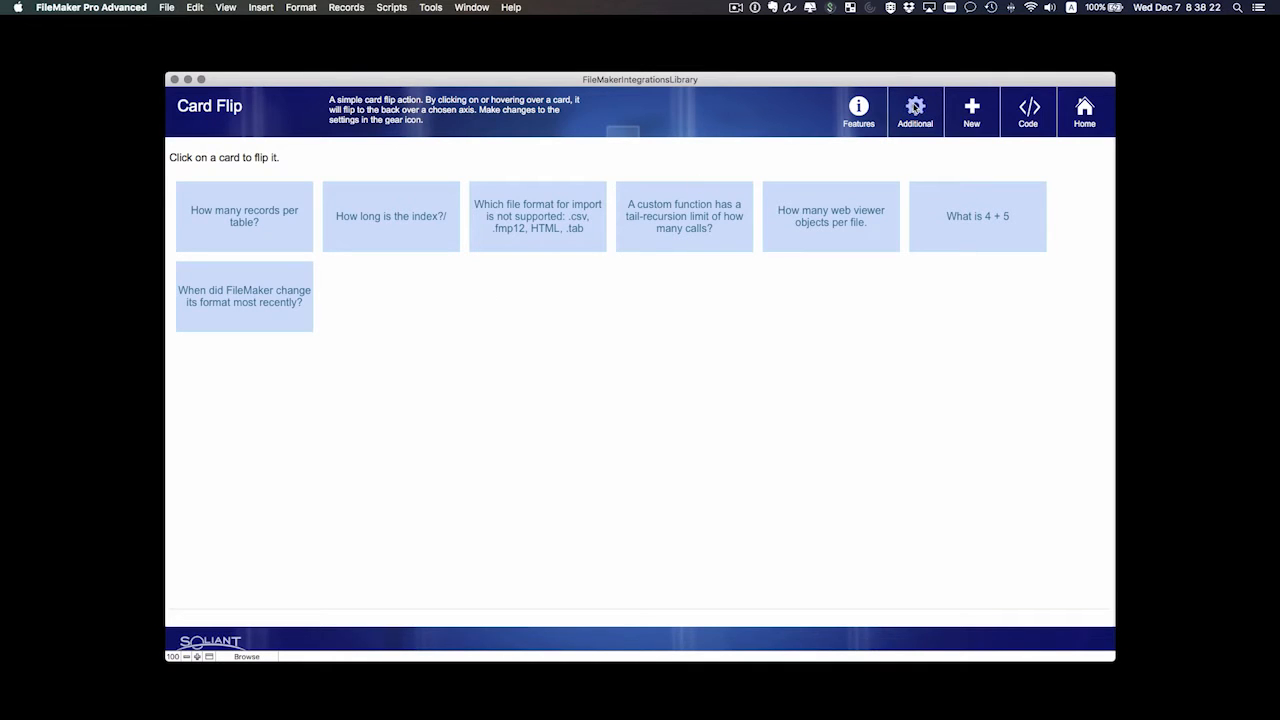
mouse_move(858, 105)
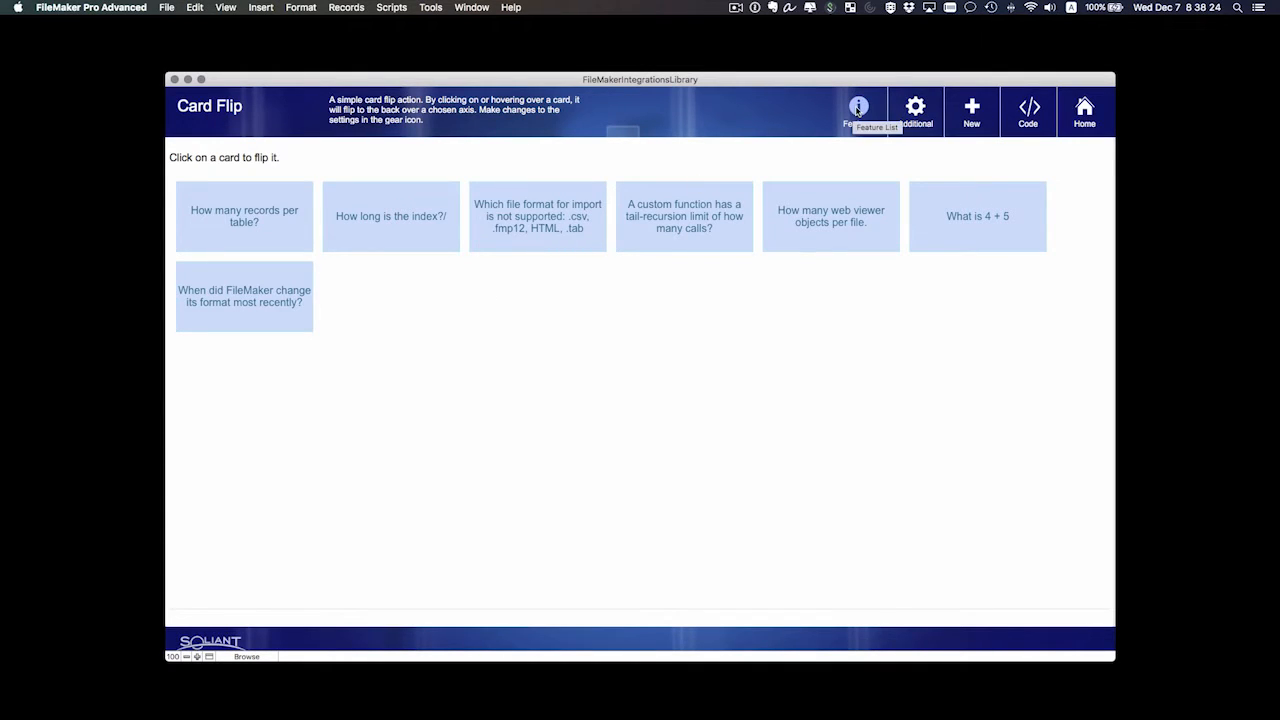
left_click(857, 105)
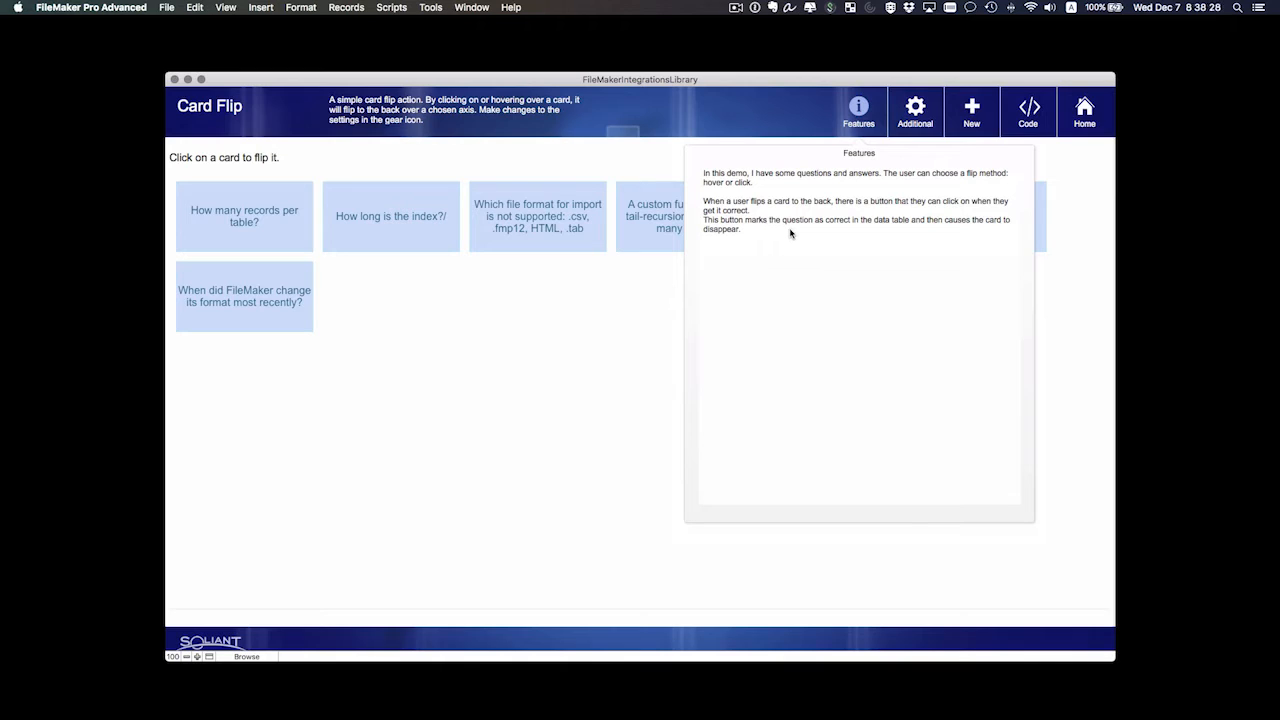
mouse_move(517, 318)
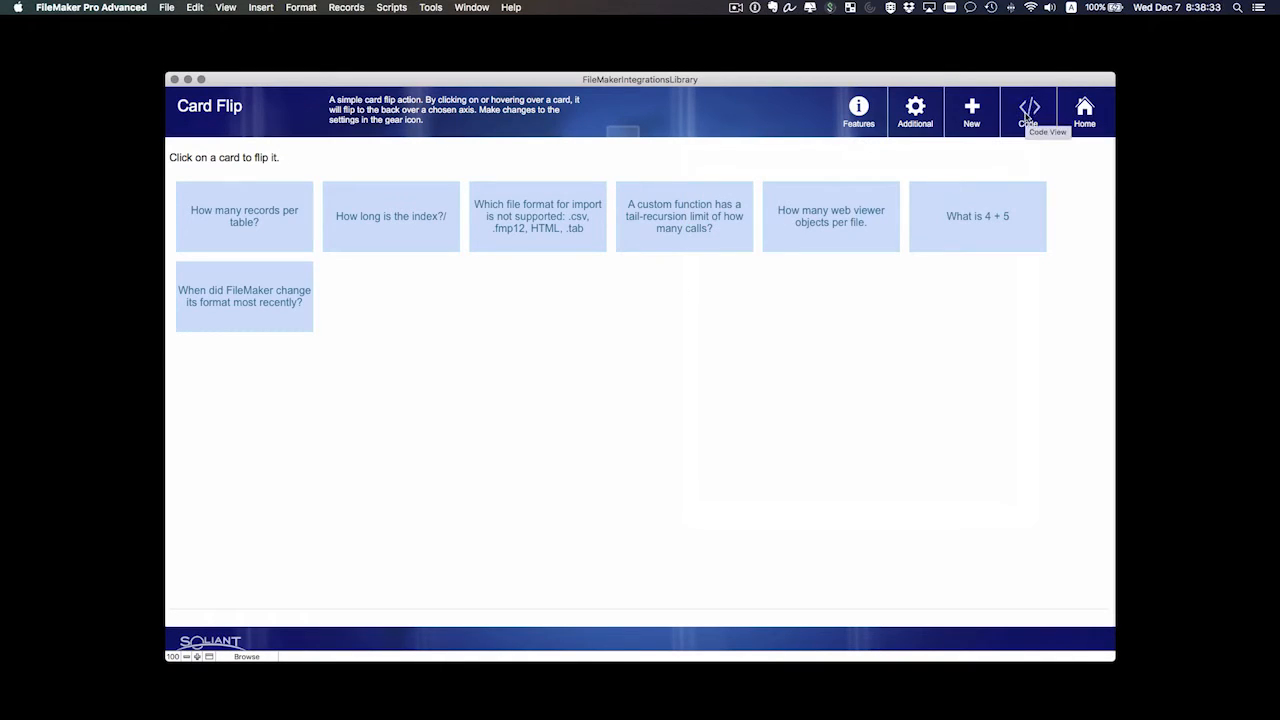
Open Card Flip's Code view with its notes, then choose Print Notes.
left_click(1029, 105)
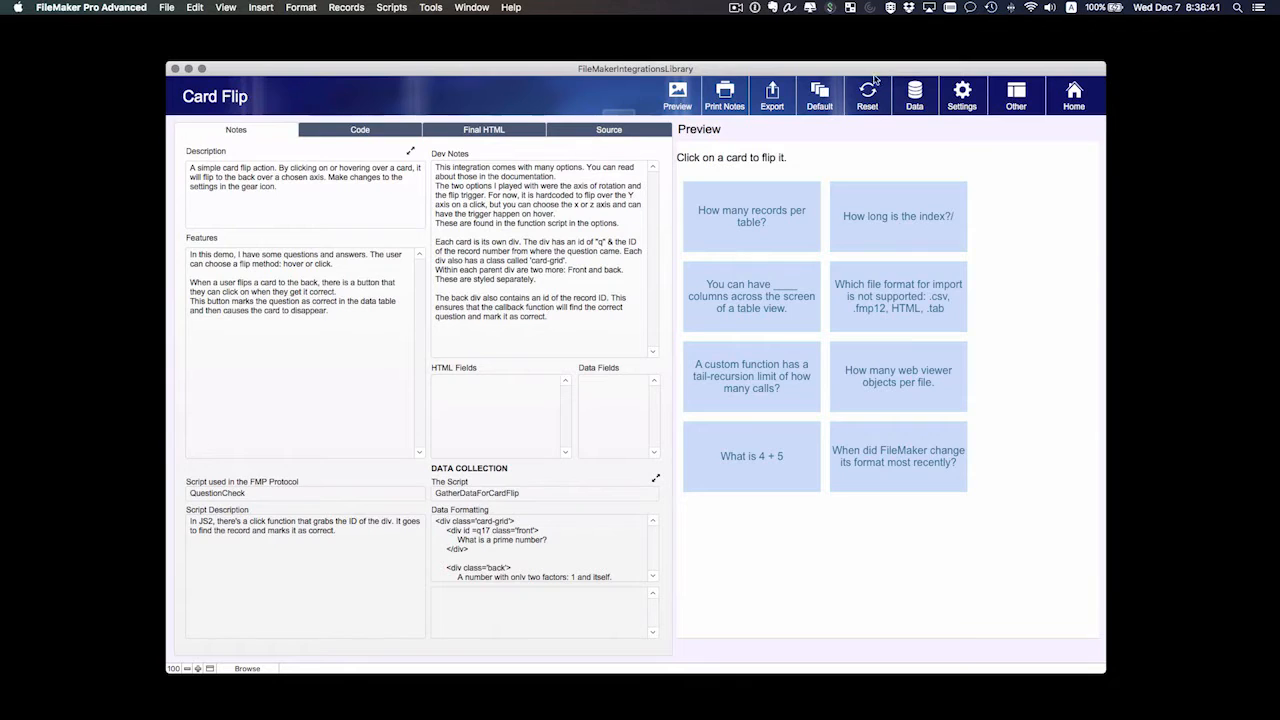
mouse_move(418, 412)
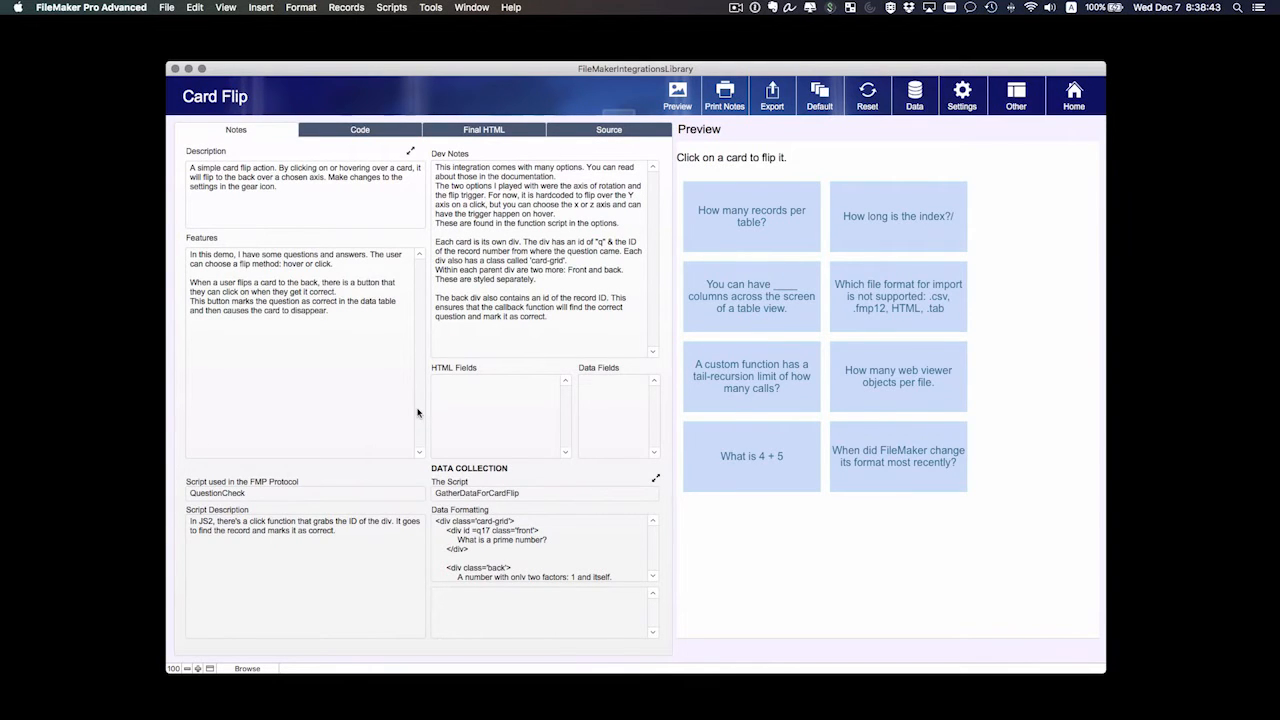
mouse_move(860, 188)
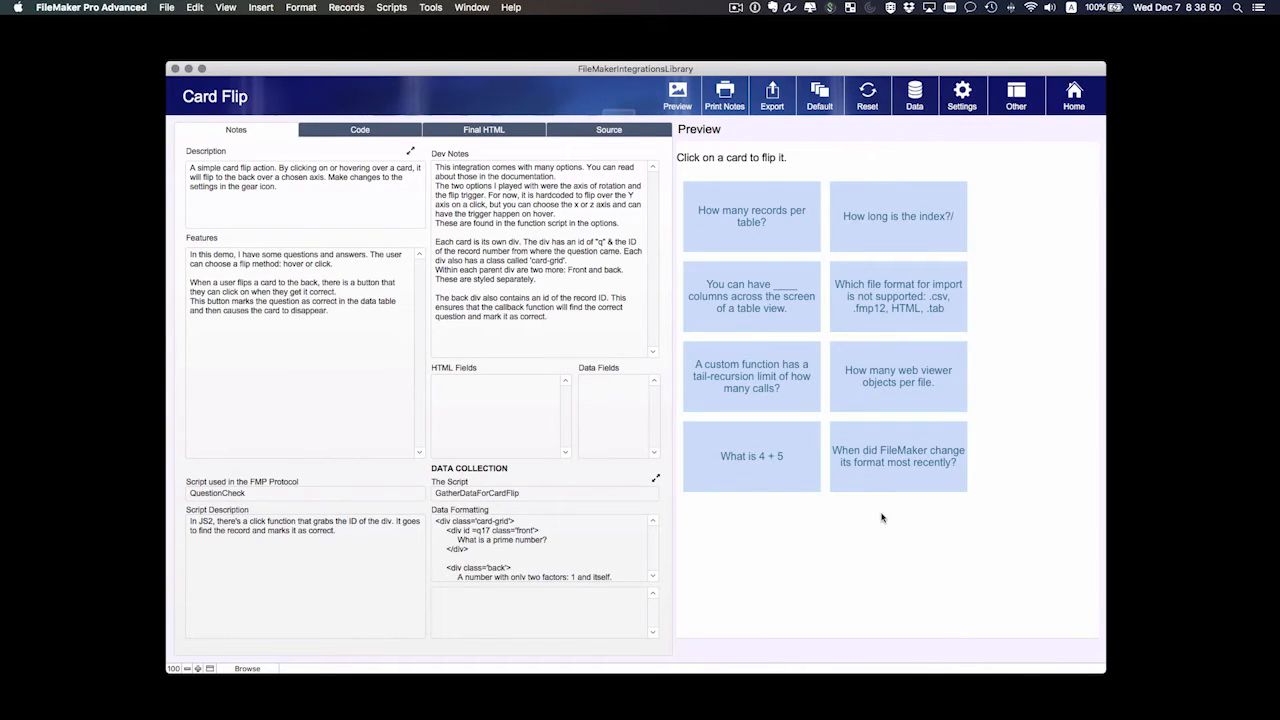
mouse_move(444, 114)
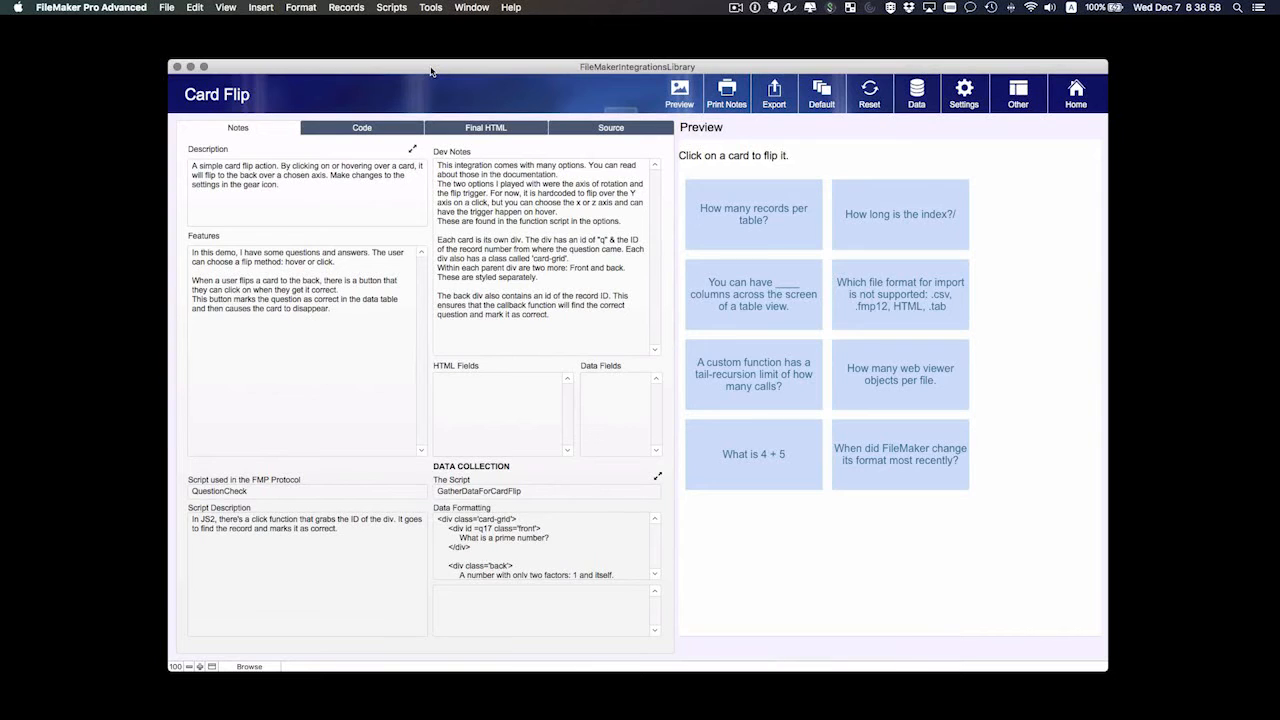
mouse_move(353, 162)
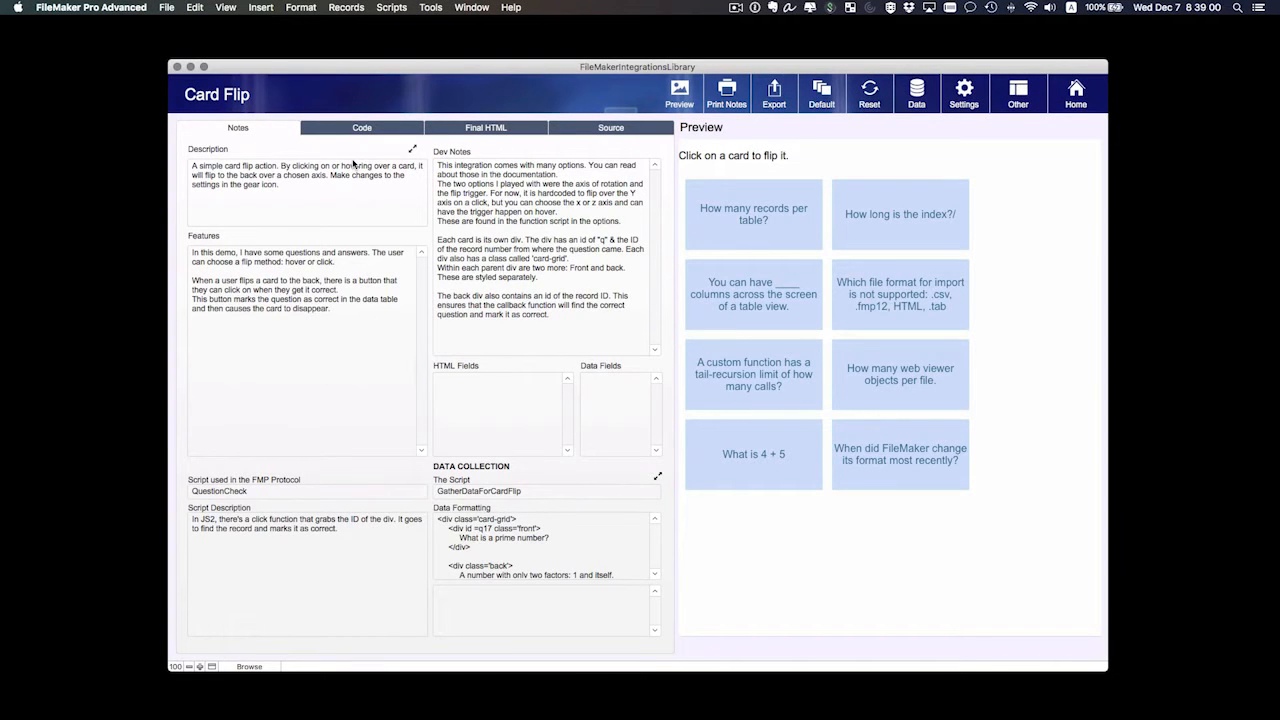
mouse_move(265, 198)
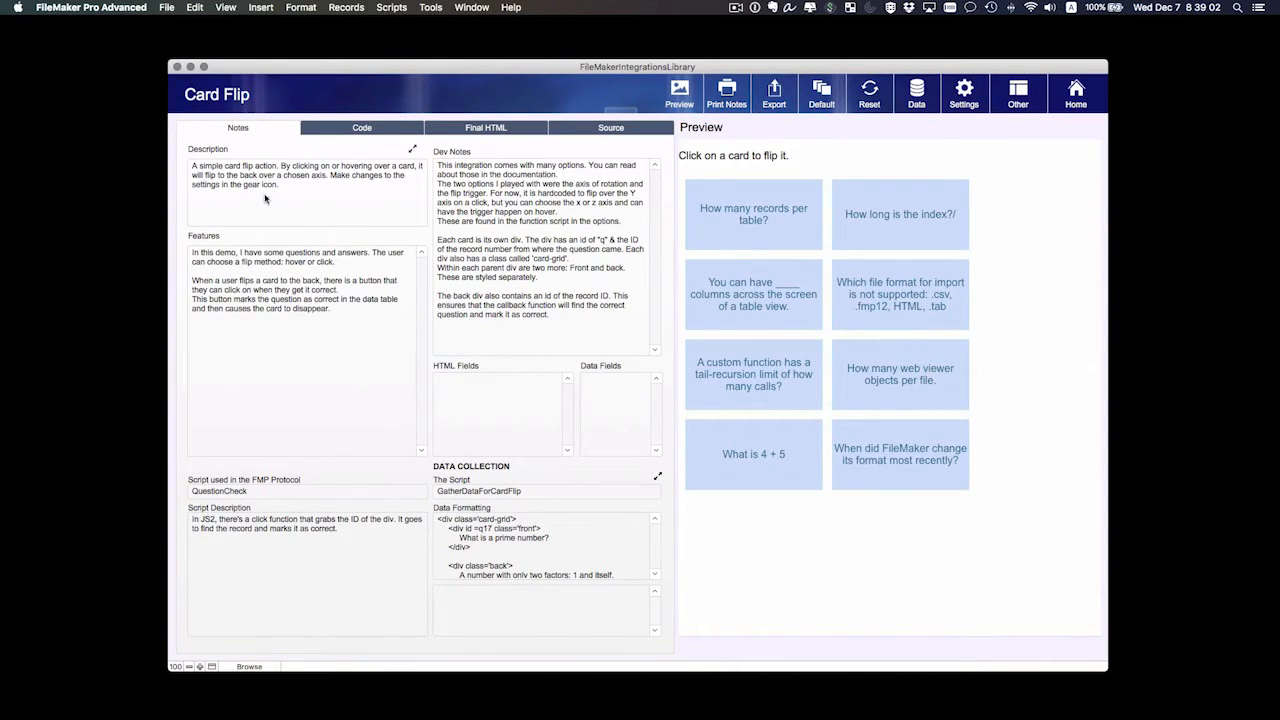
mouse_move(510, 524)
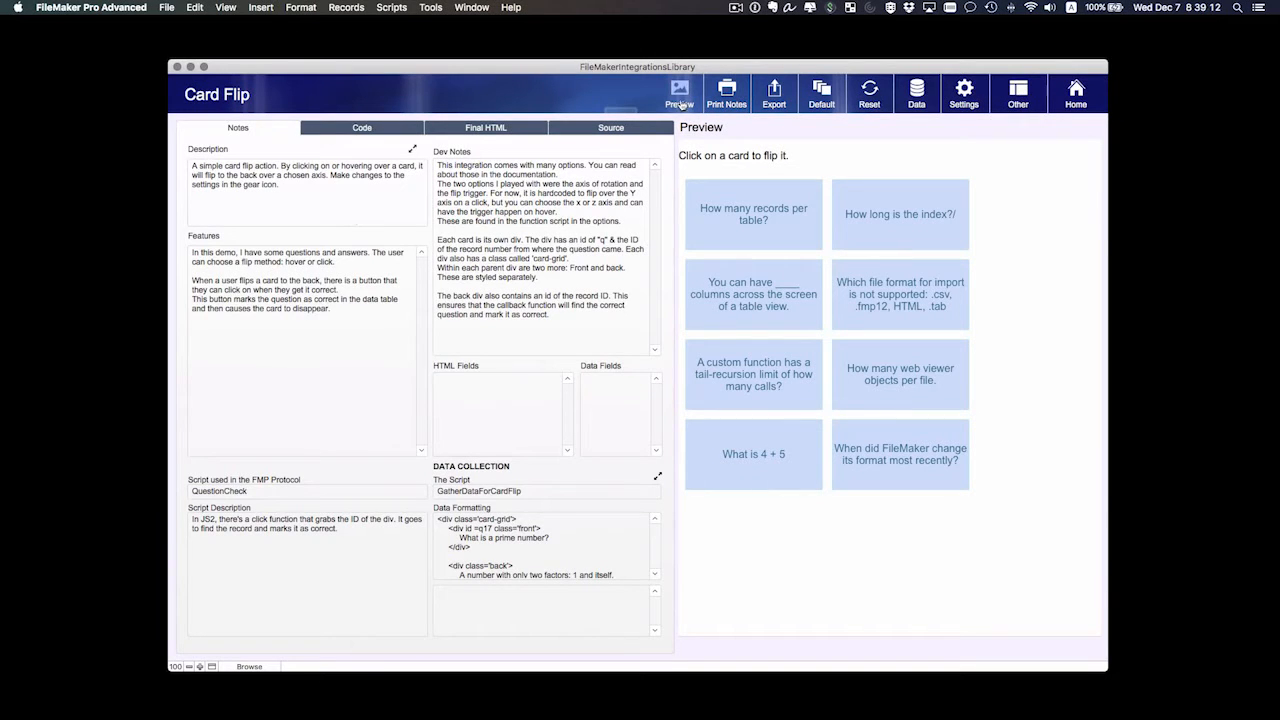
mouse_move(726, 88)
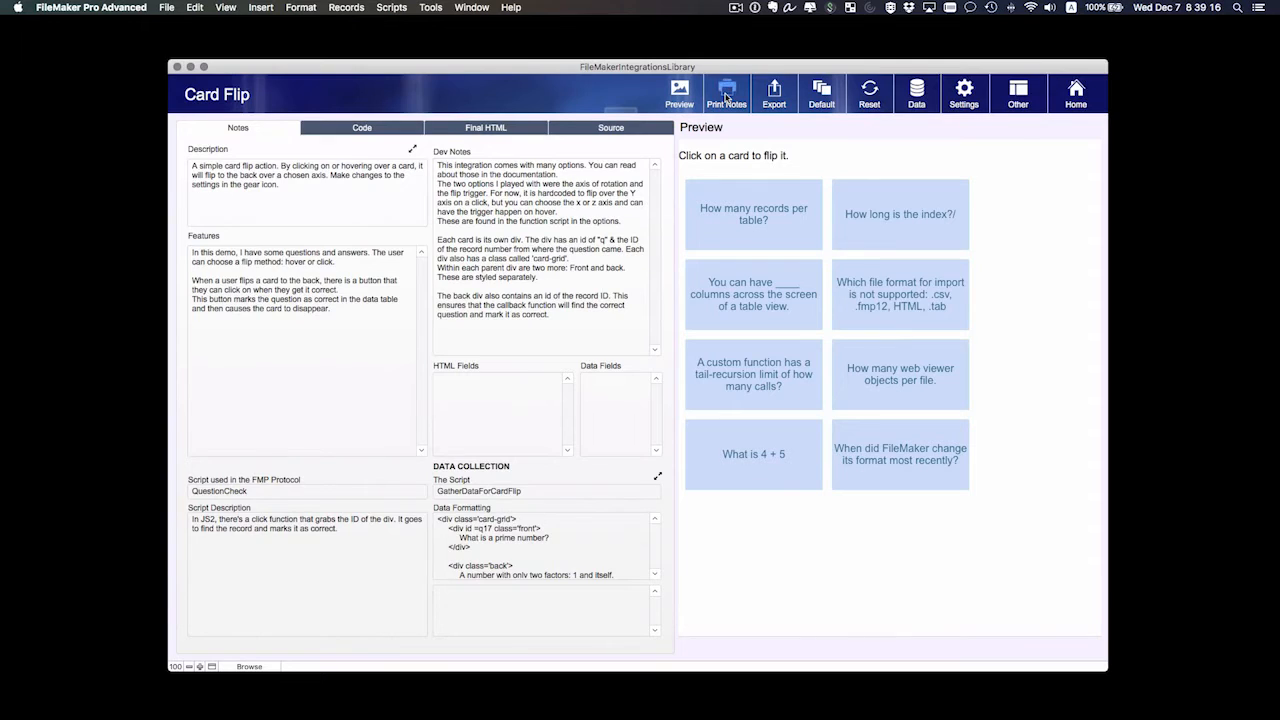
left_click(725, 90)
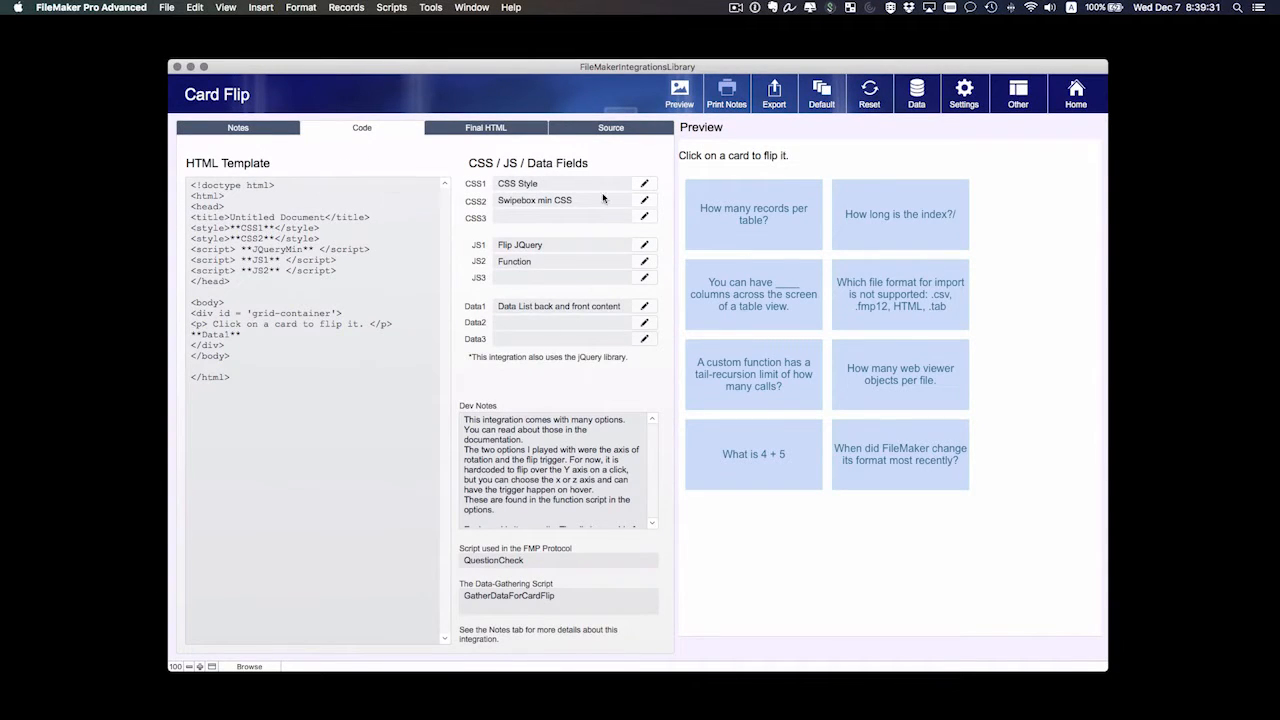
mouse_move(589, 210)
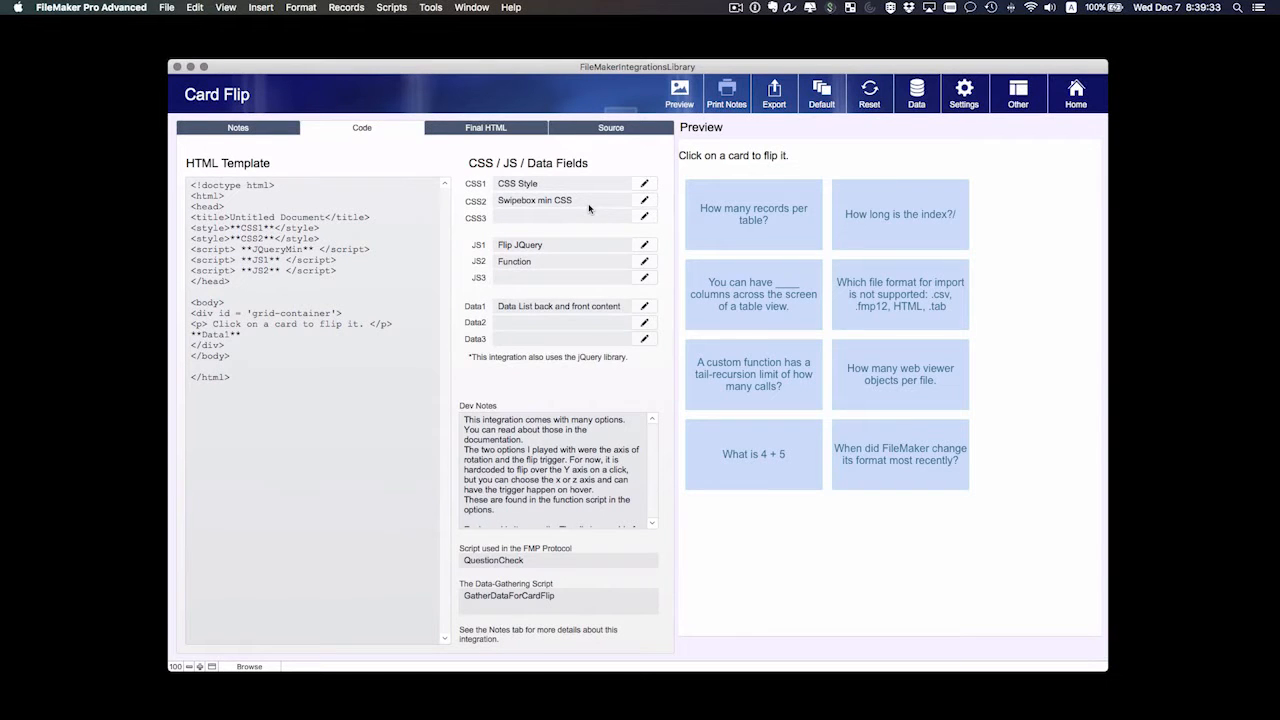
mouse_move(454, 218)
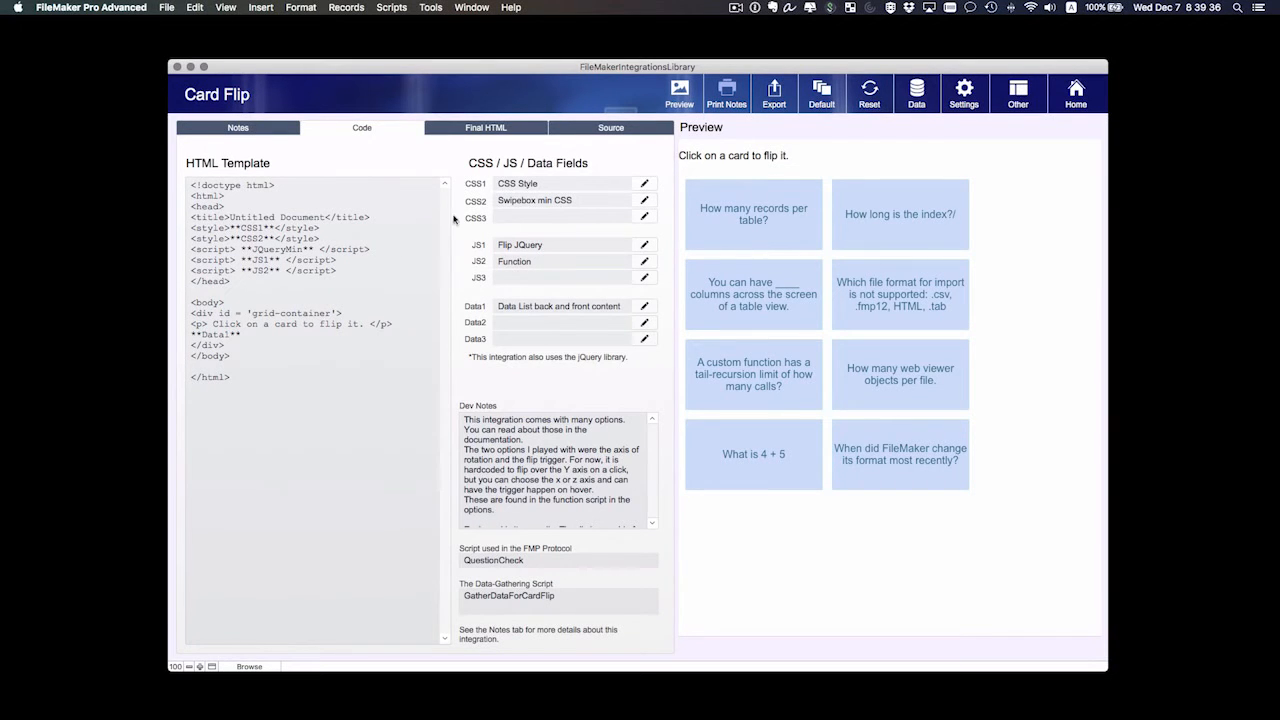
mouse_move(933, 294)
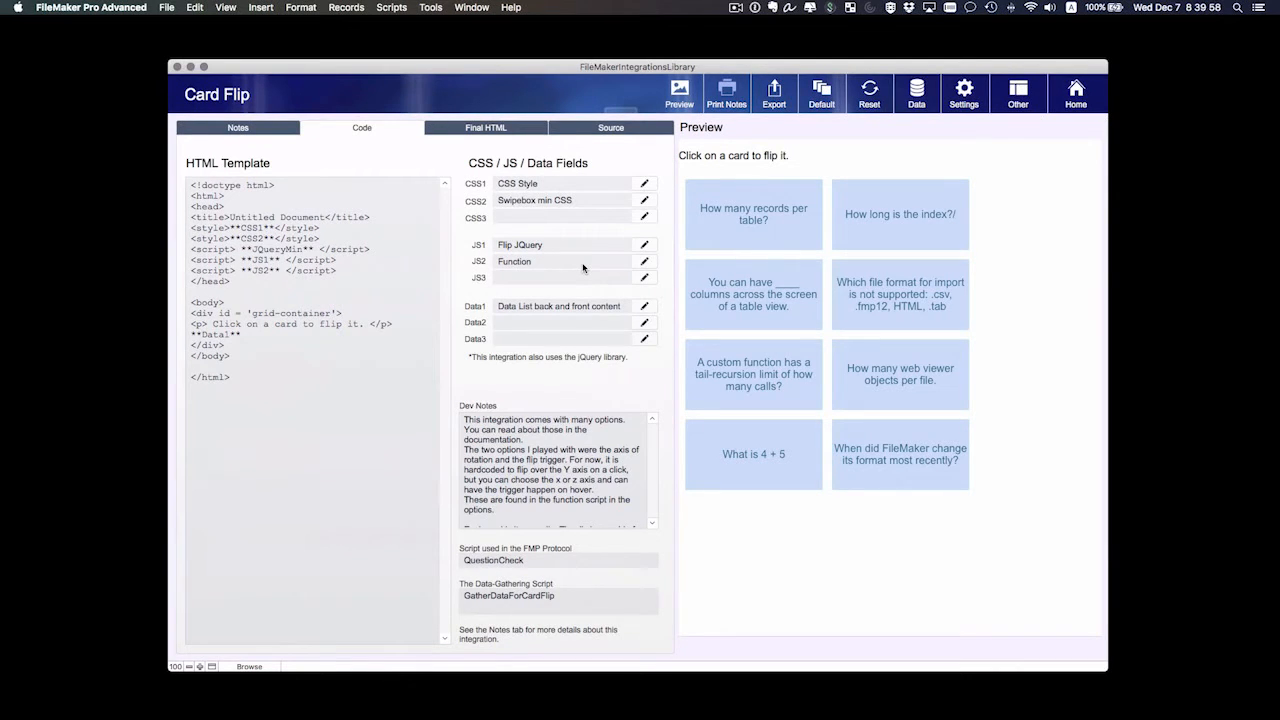
mouse_move(643, 242)
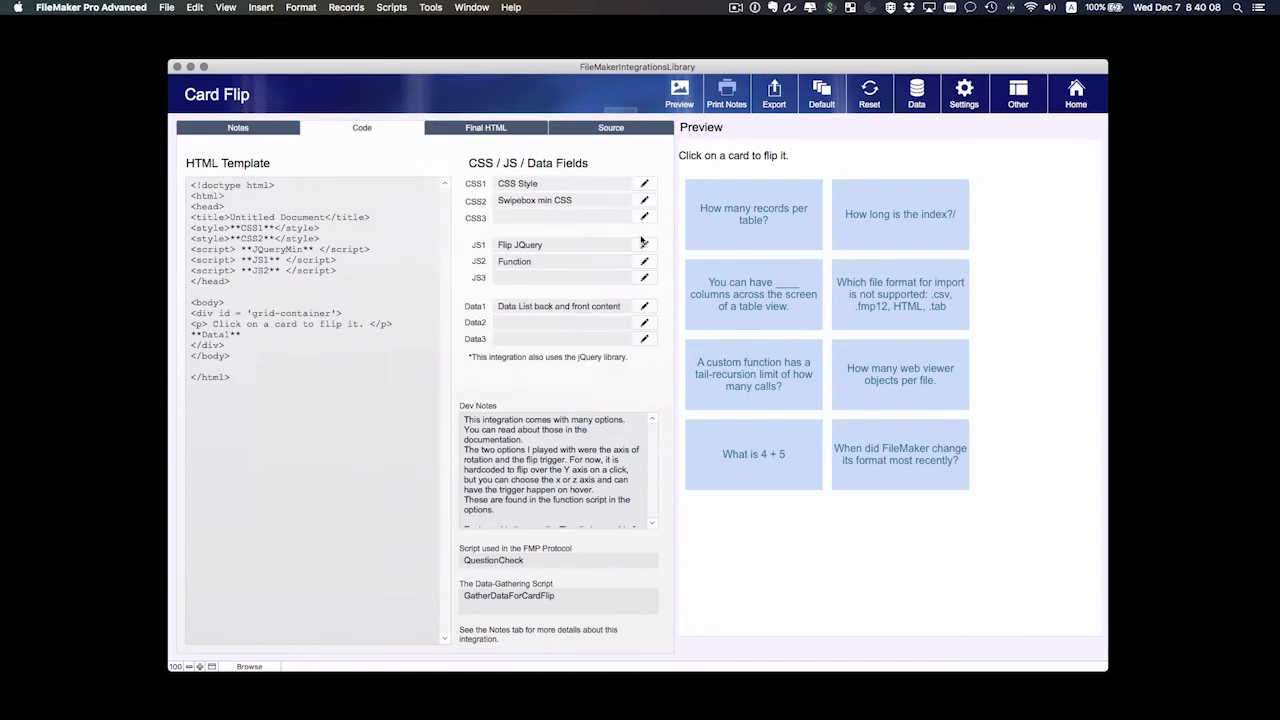
mouse_move(644, 245)
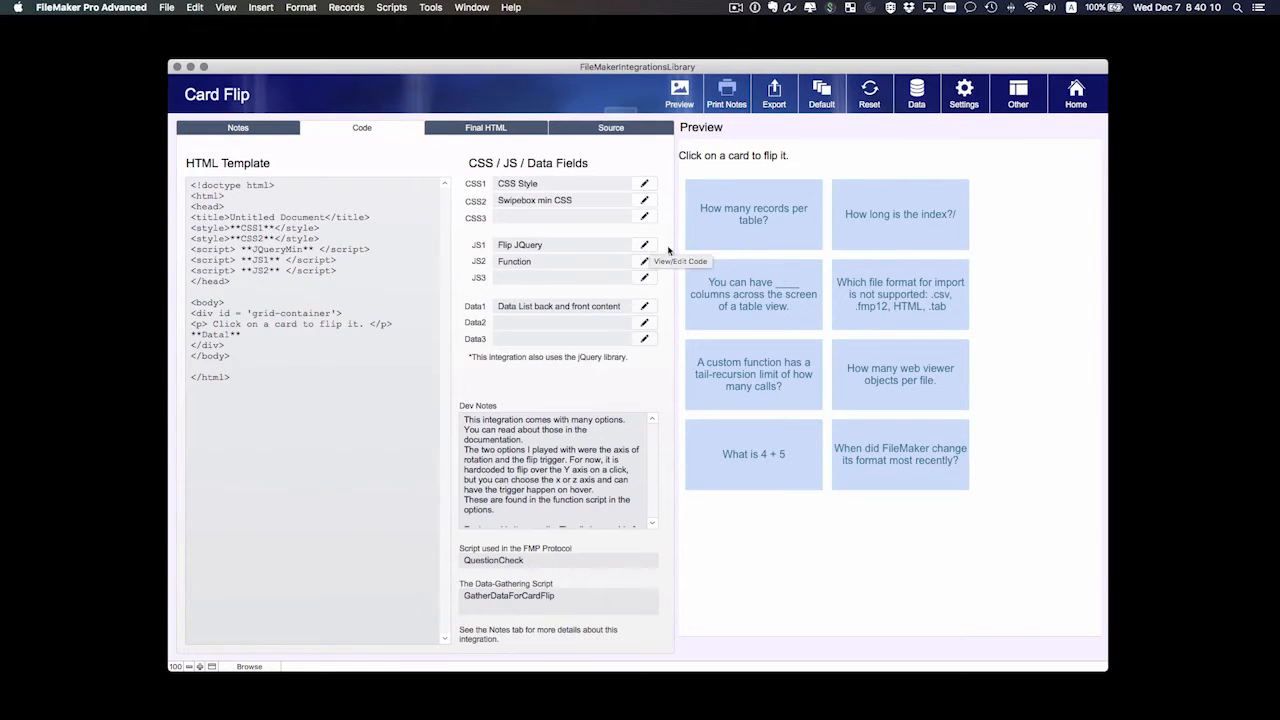
mouse_move(645, 245)
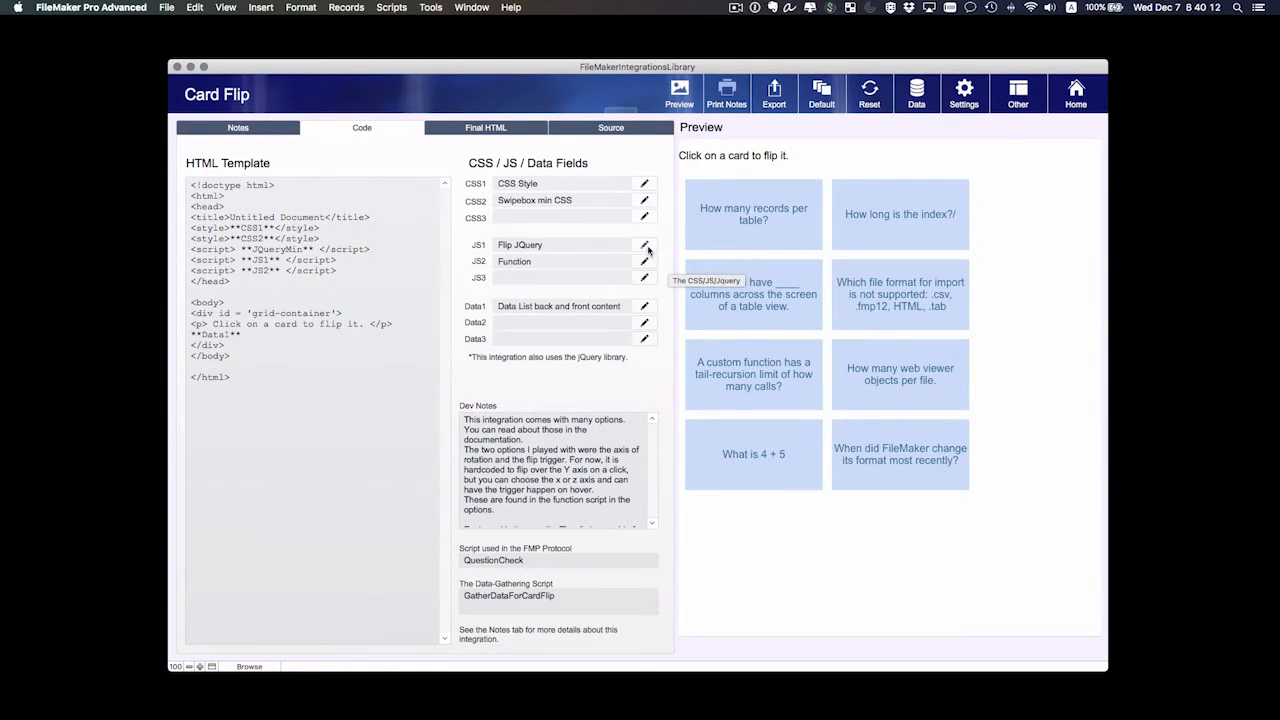
left_click(643, 306)
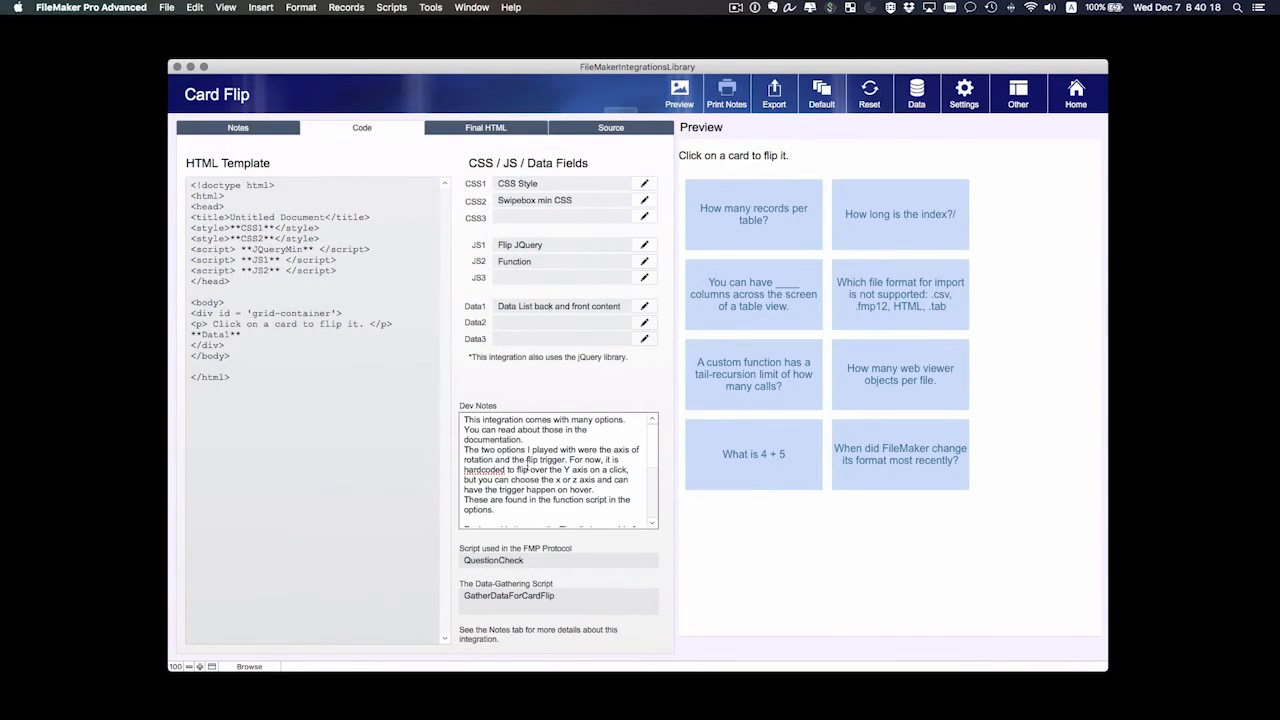
mouse_move(461, 584)
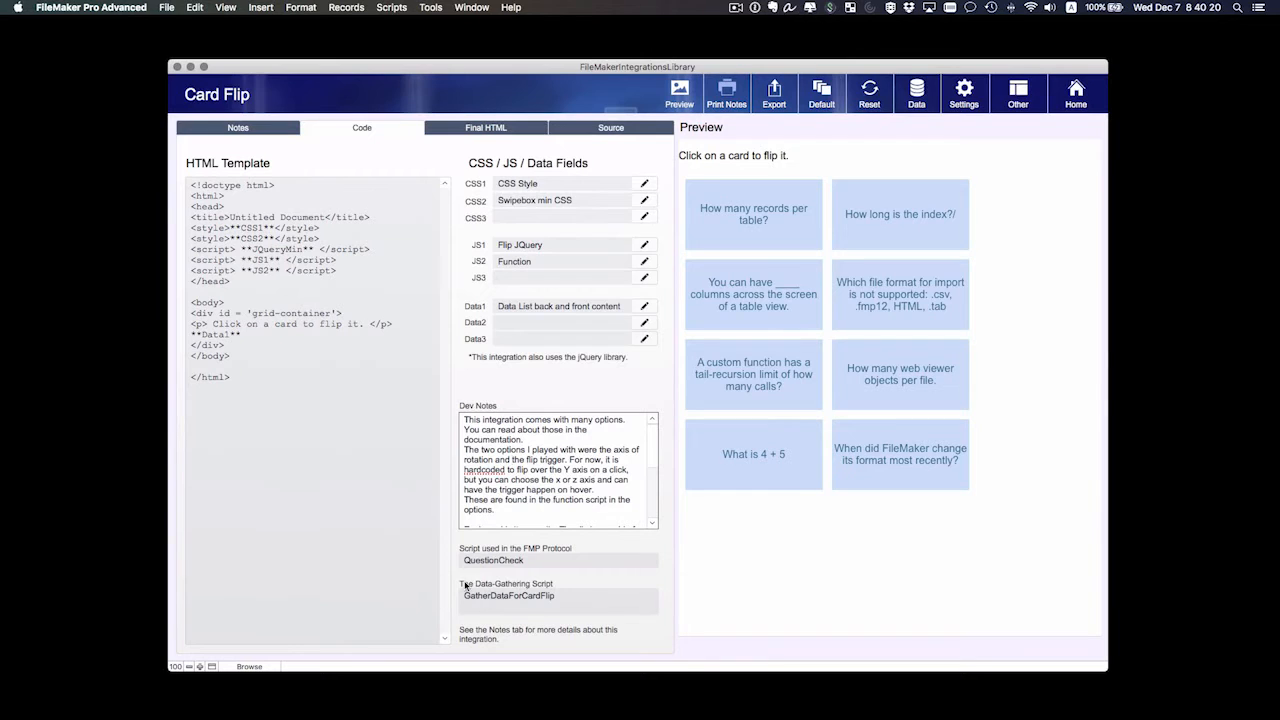
mouse_move(329, 161)
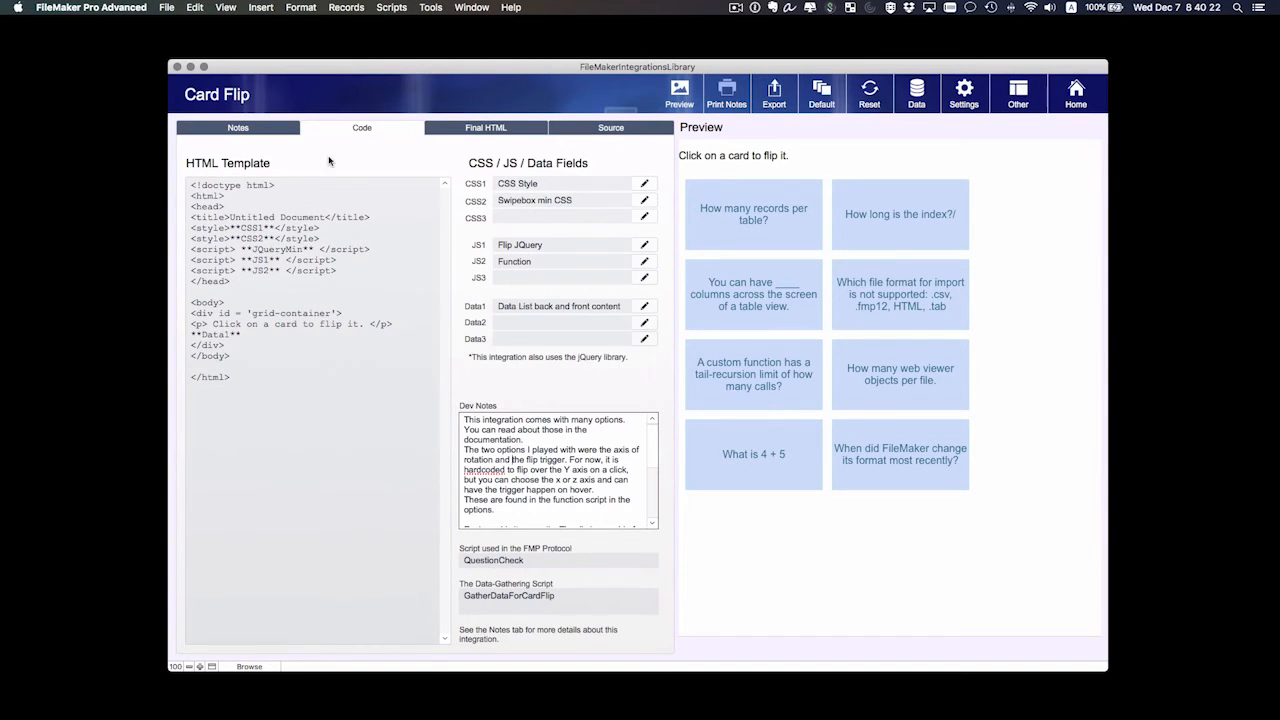
Switch to the Final HTML tab to see the generated CSS and HTML.
left_click(485, 127)
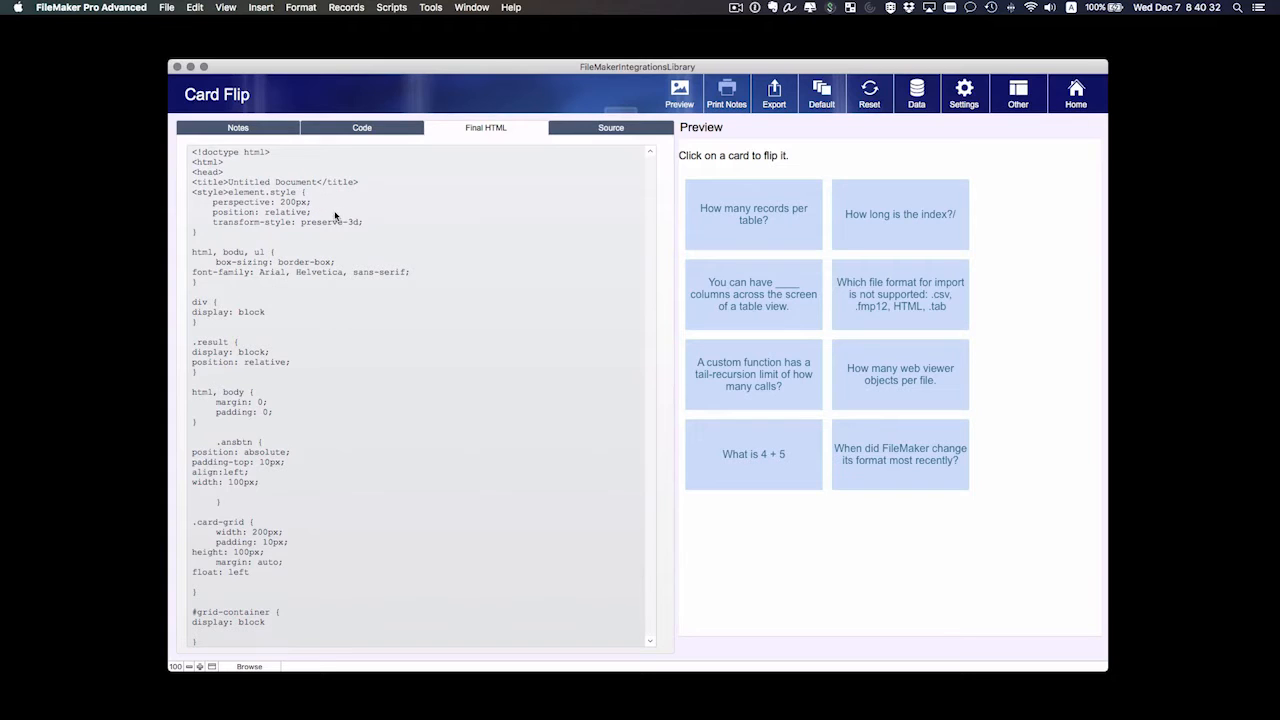
mouse_move(321, 223)
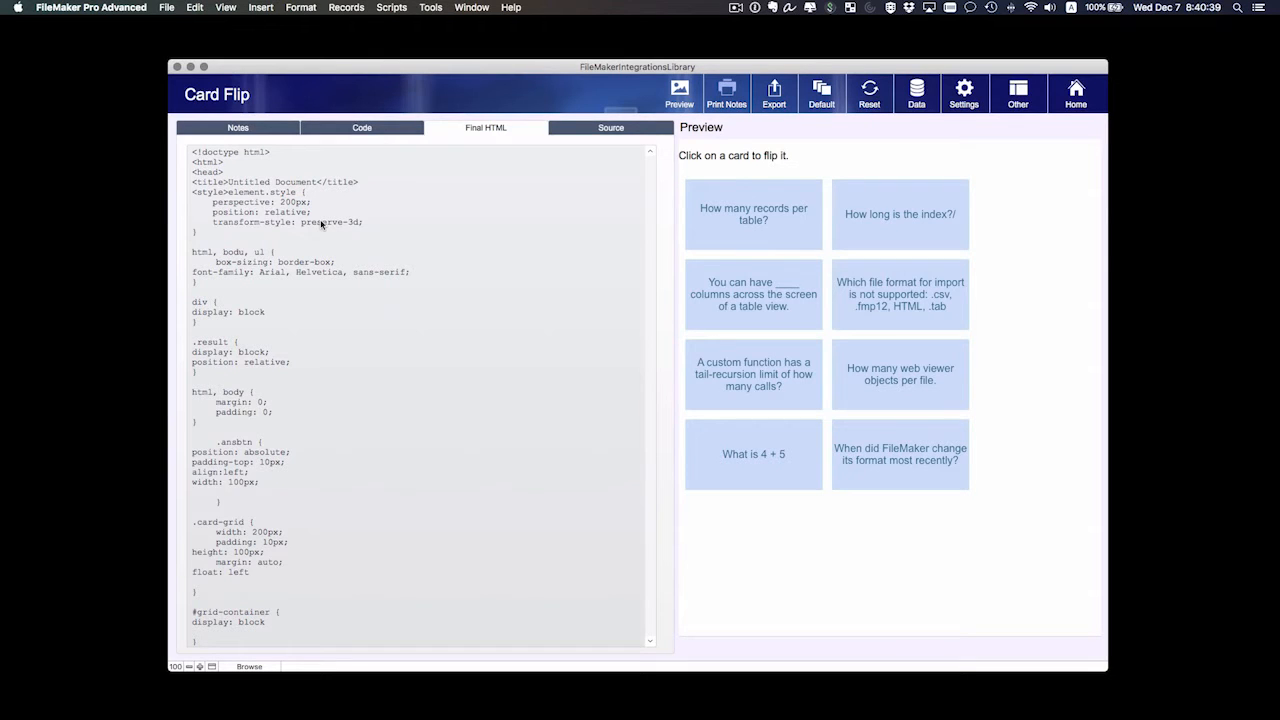
mouse_move(239, 233)
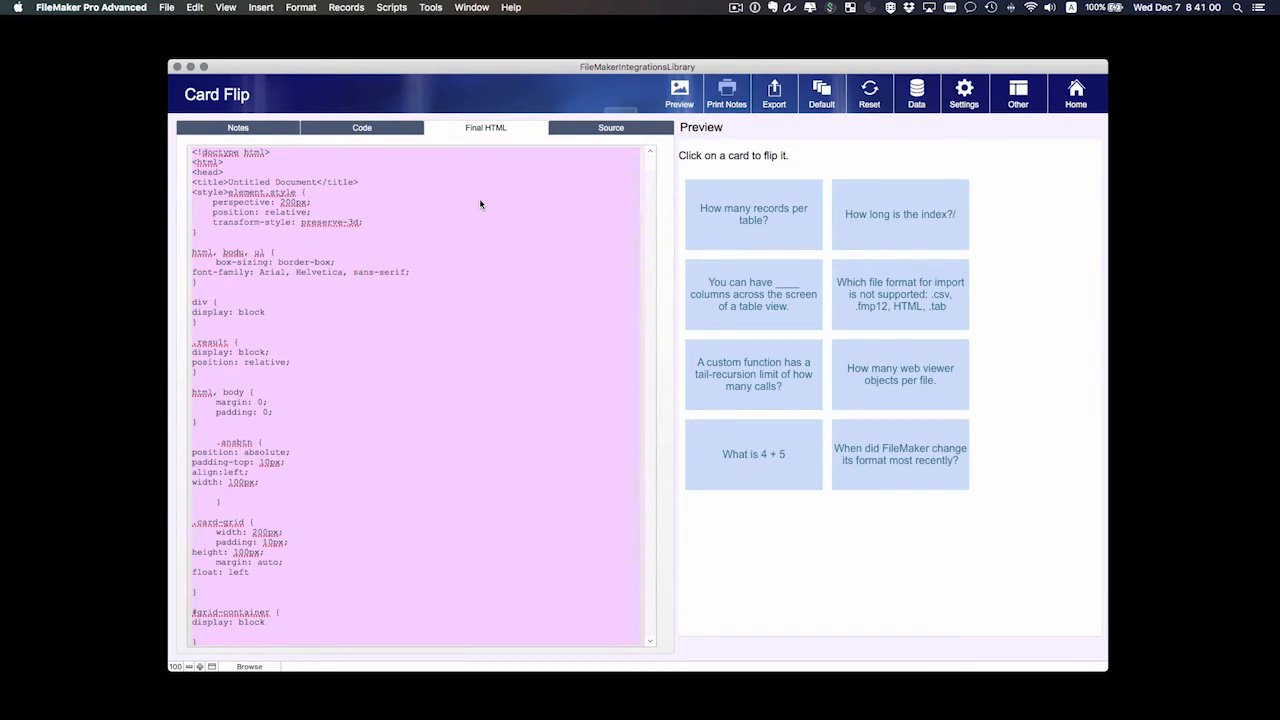
mouse_move(262, 345)
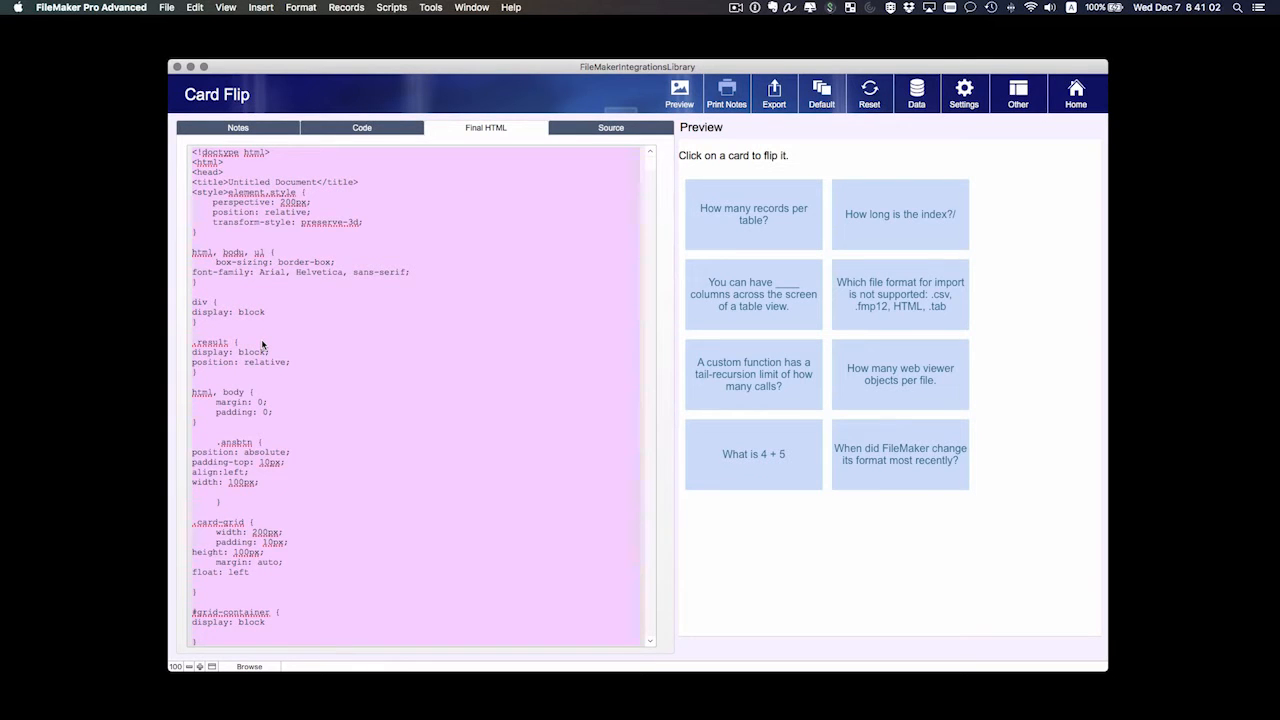
Switch to the Source tab for the source URL, version, credits and resources.
left_click(610, 127)
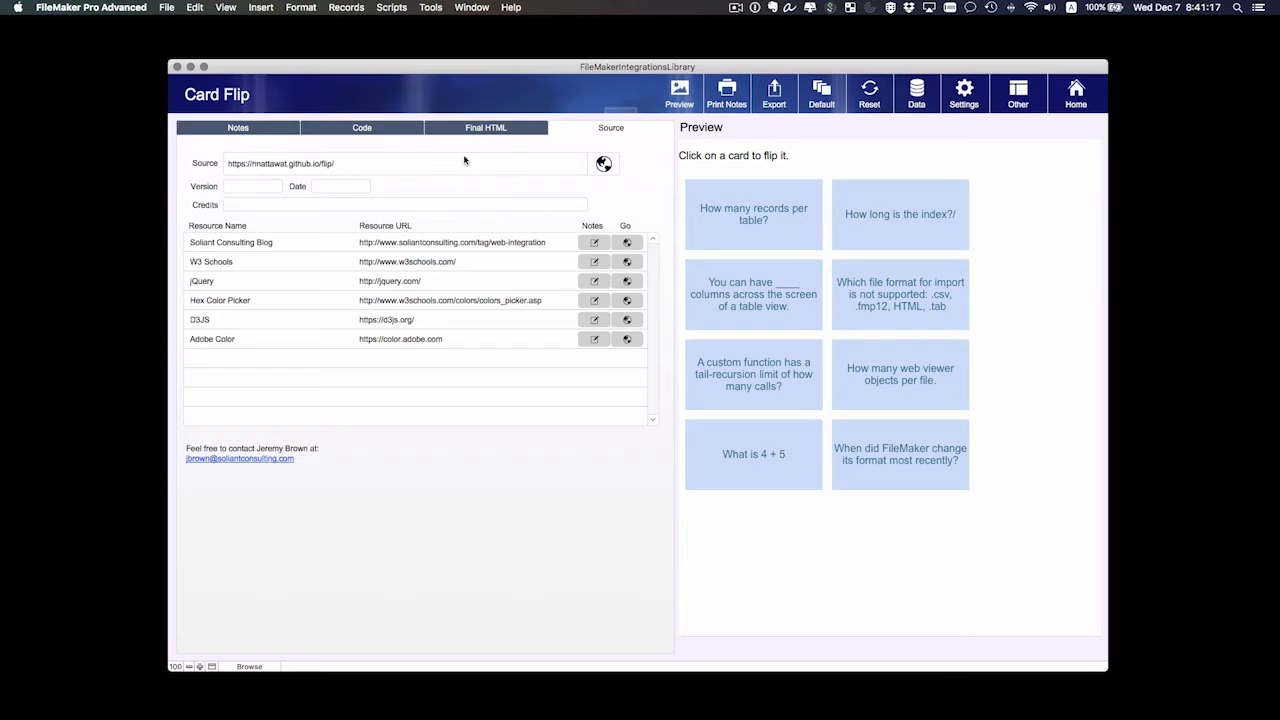
mouse_move(605, 165)
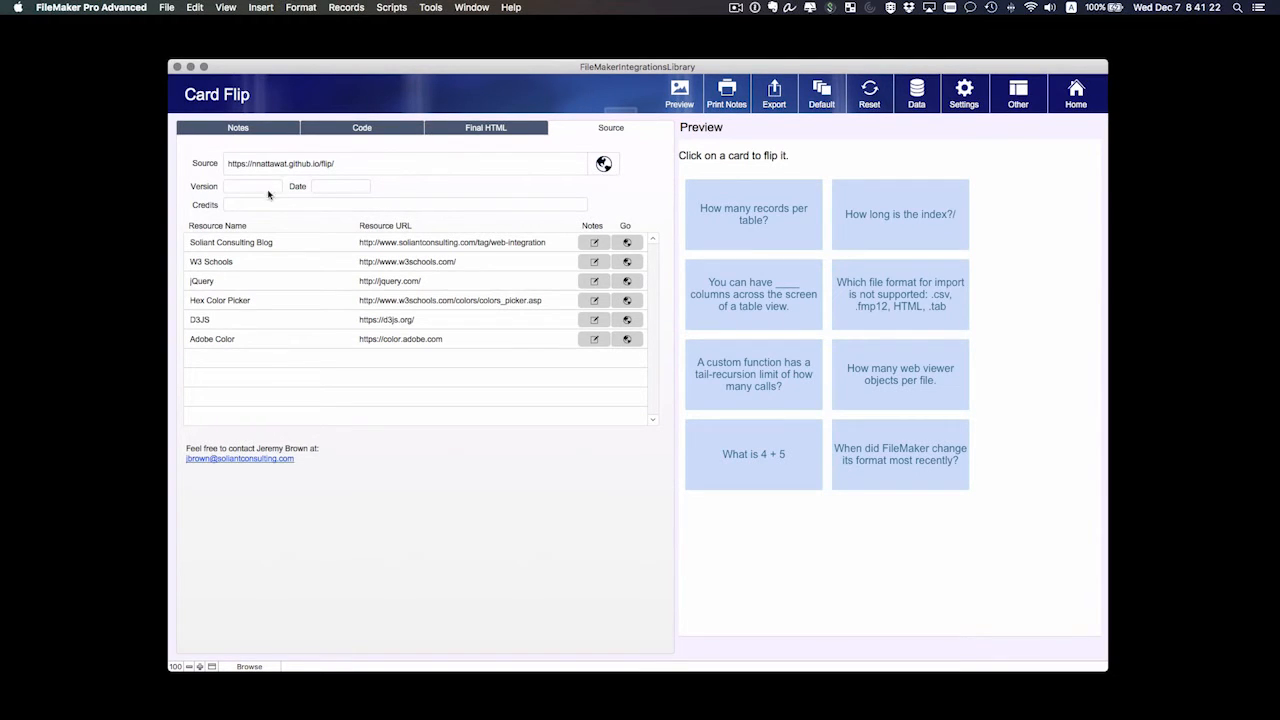
mouse_move(316, 374)
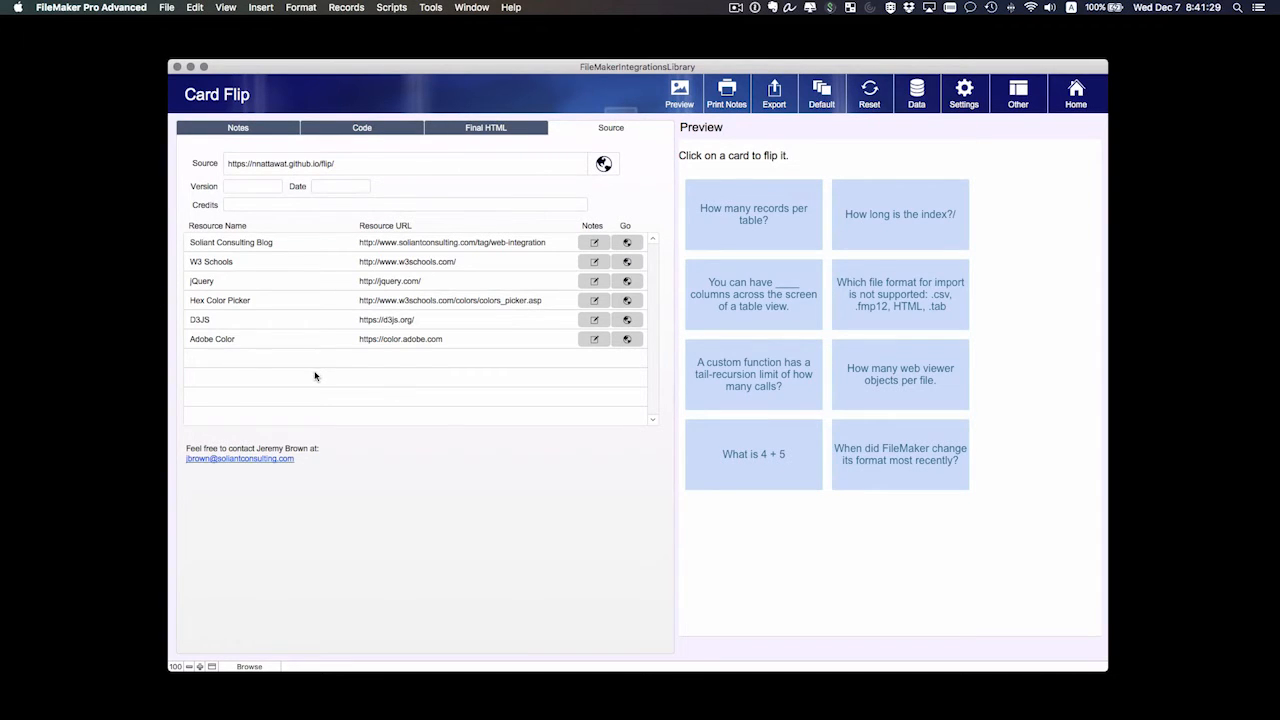
mouse_move(637, 301)
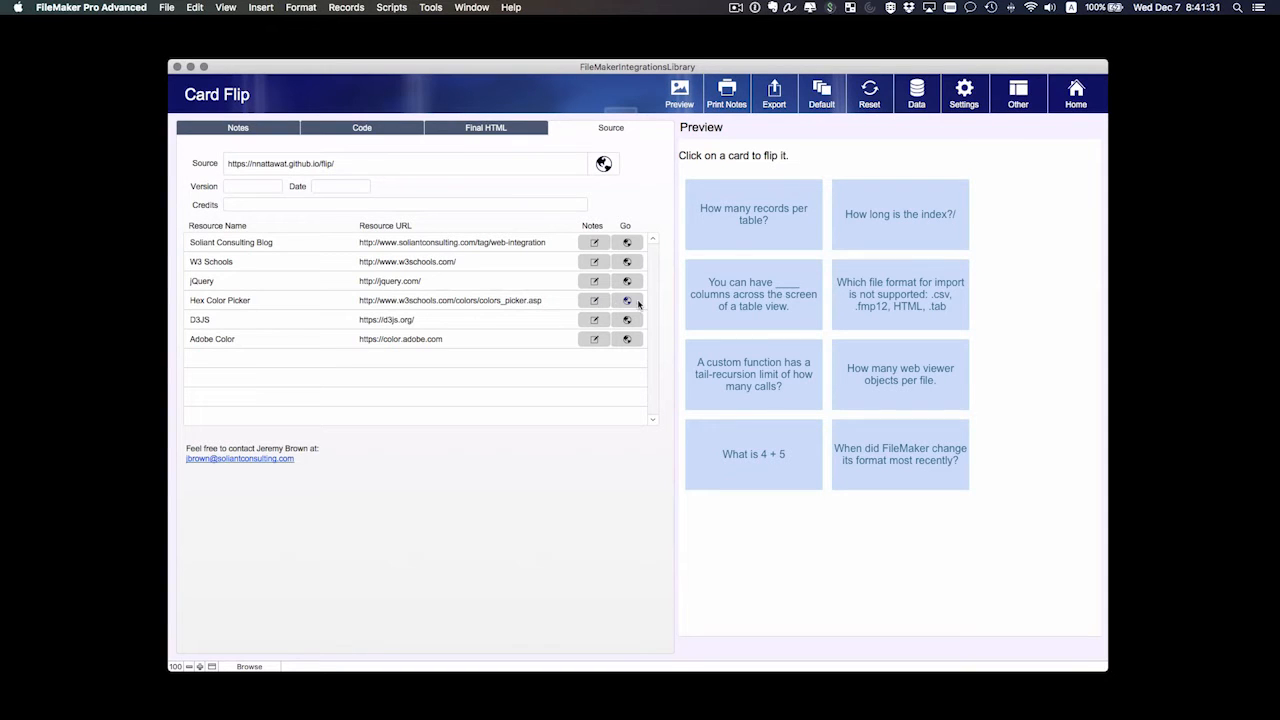
mouse_move(230, 308)
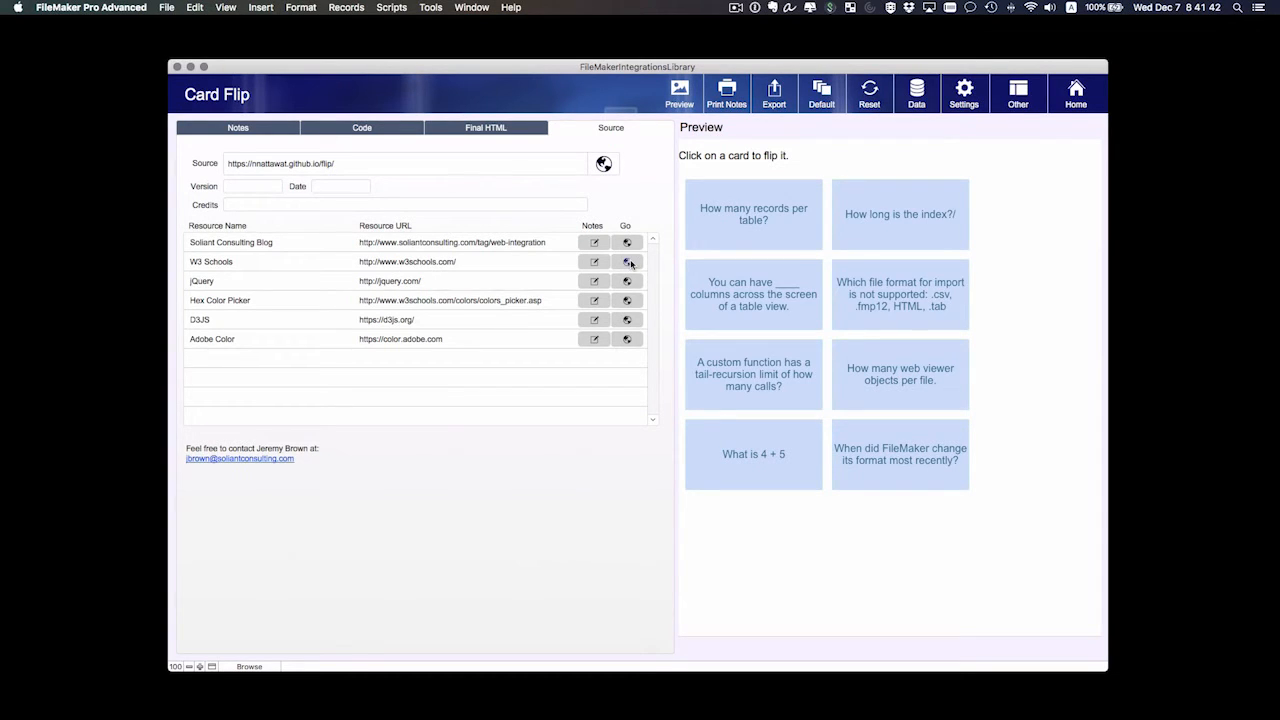
mouse_move(274, 246)
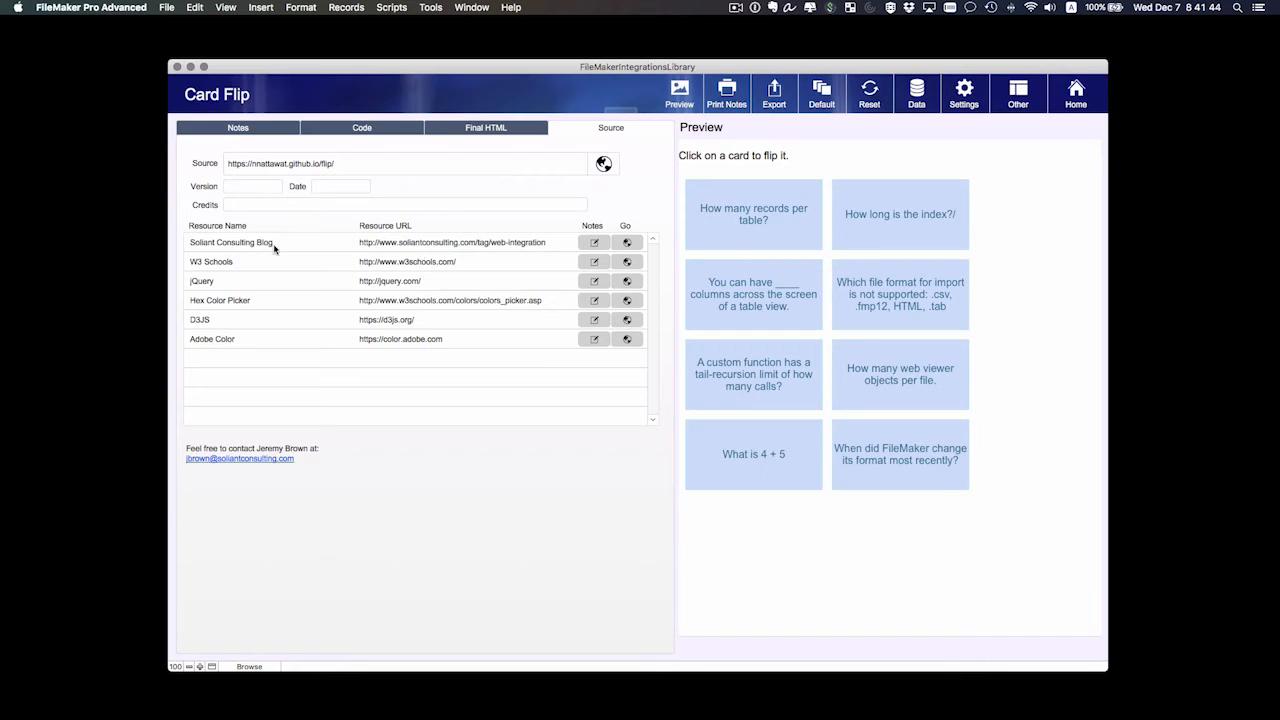
mouse_move(518, 247)
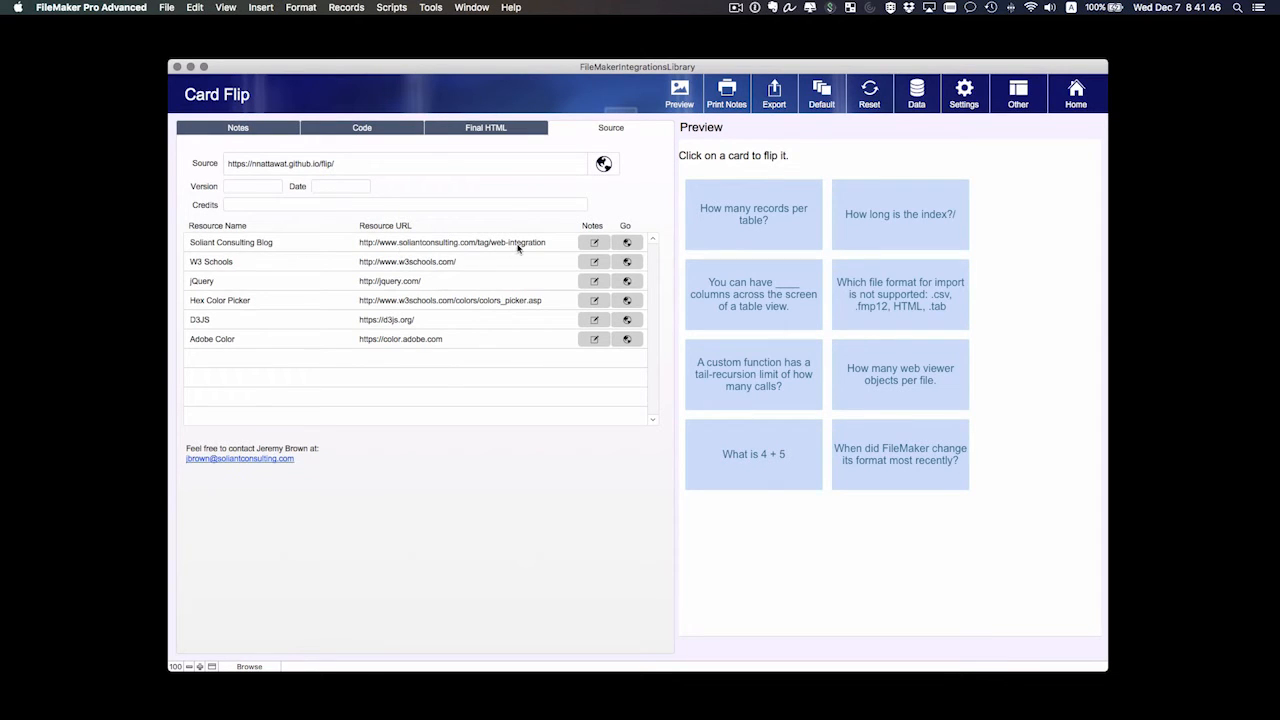
mouse_move(503, 252)
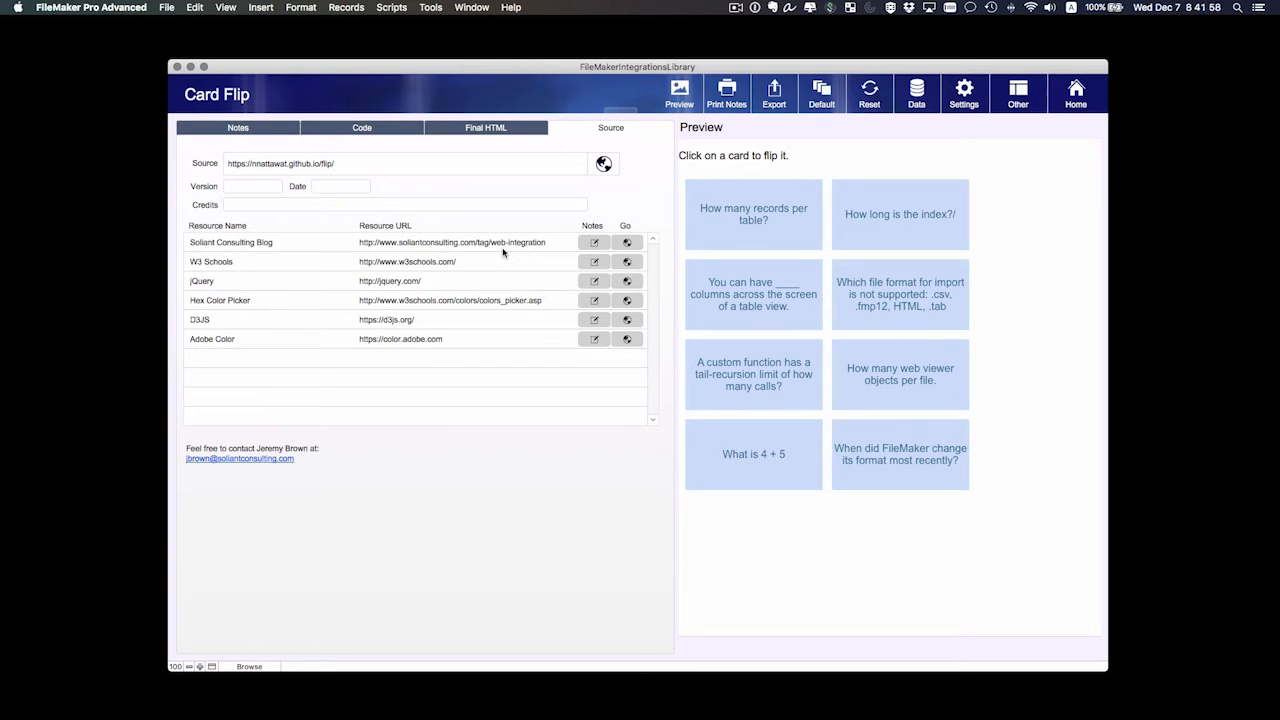
mouse_move(790, 235)
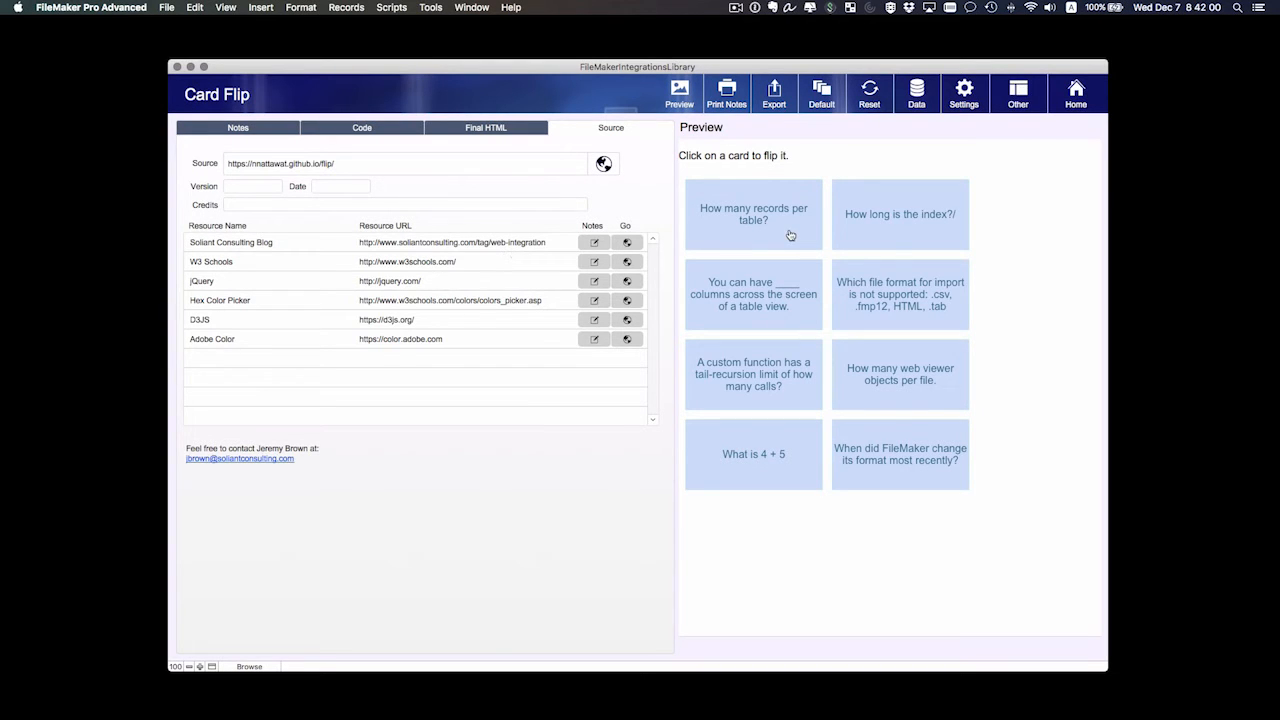
left_click(361, 127)
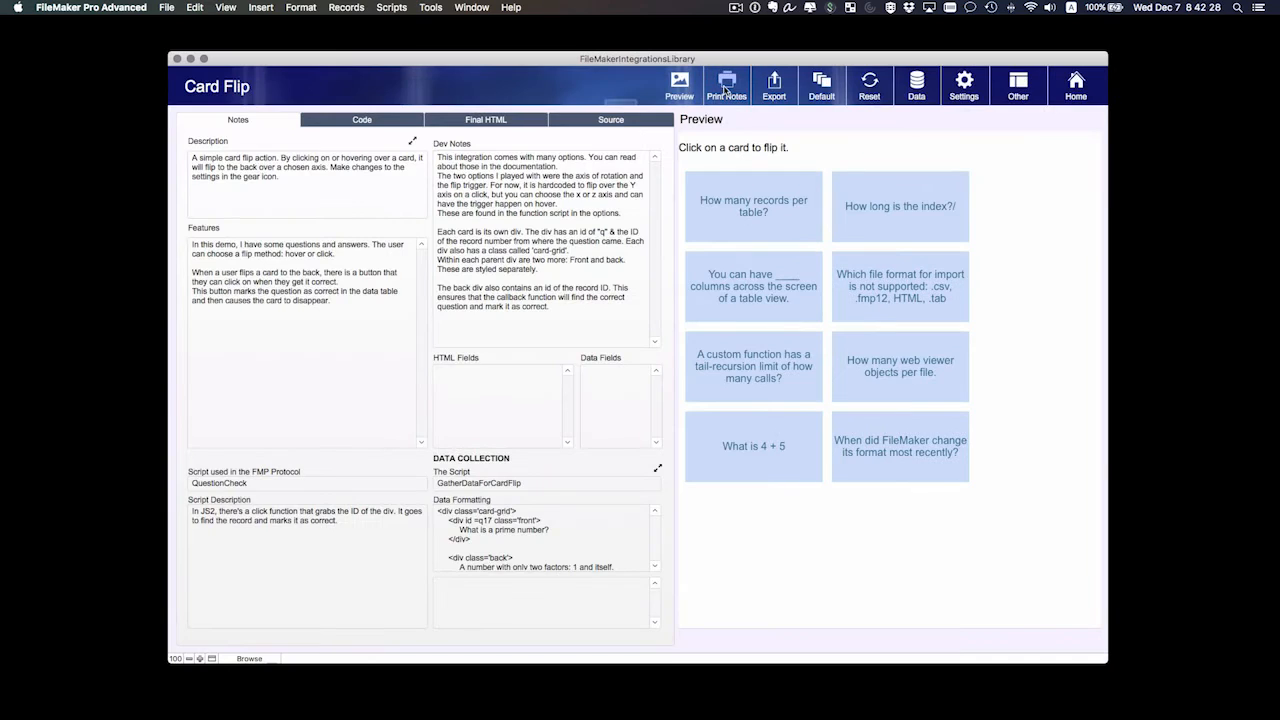
mouse_move(773, 85)
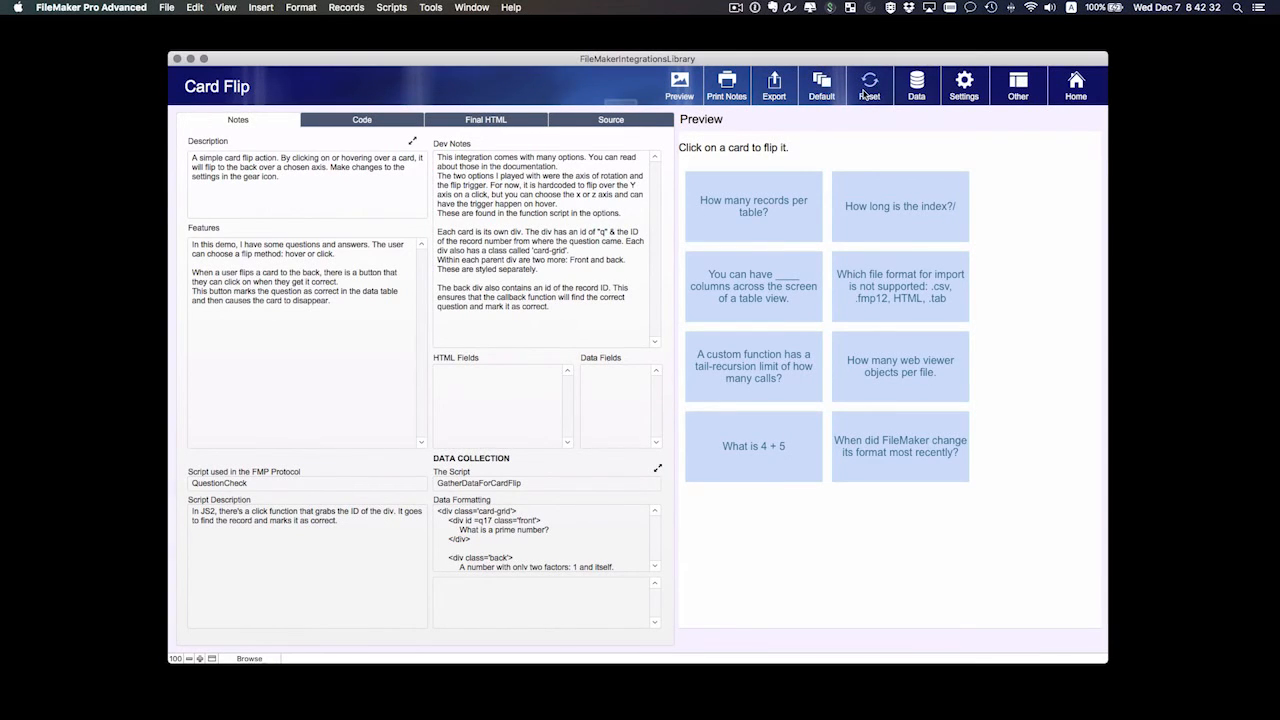
mouse_move(871, 85)
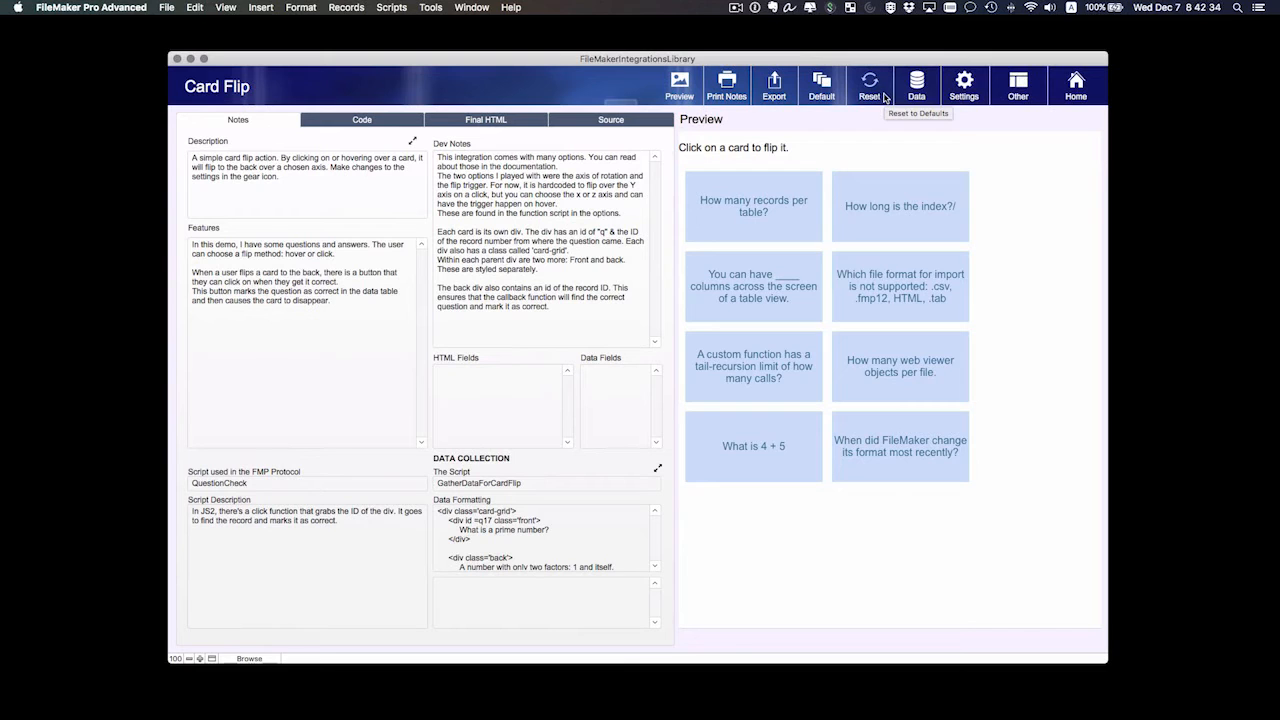
left_click(916, 83)
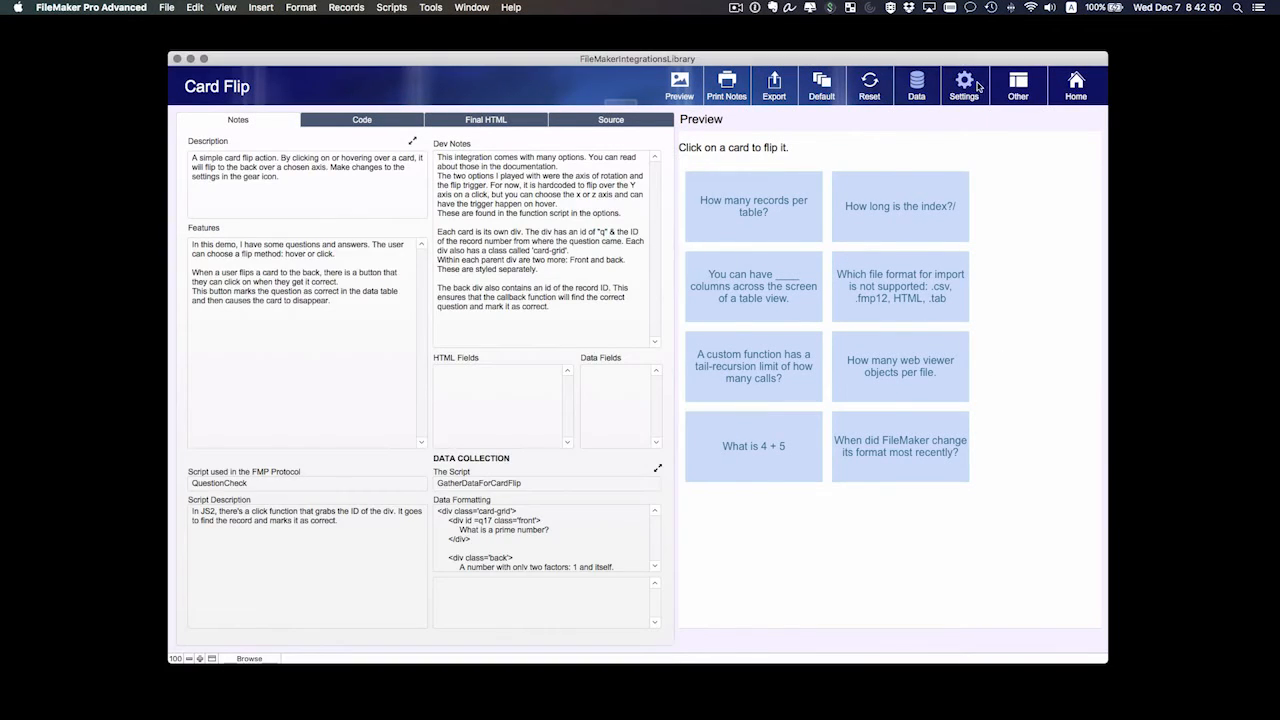
Open the Additional Settings popover listing jQuery, Google API and display options.
left_click(963, 85)
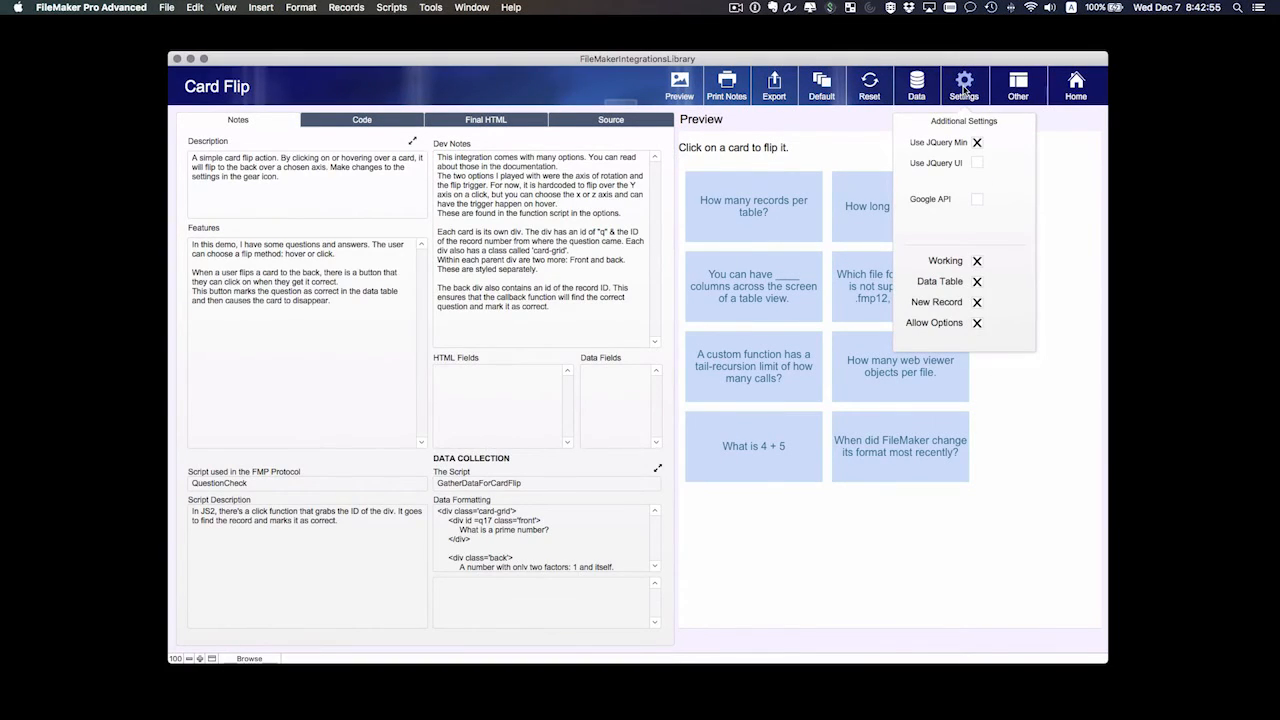
mouse_move(977, 312)
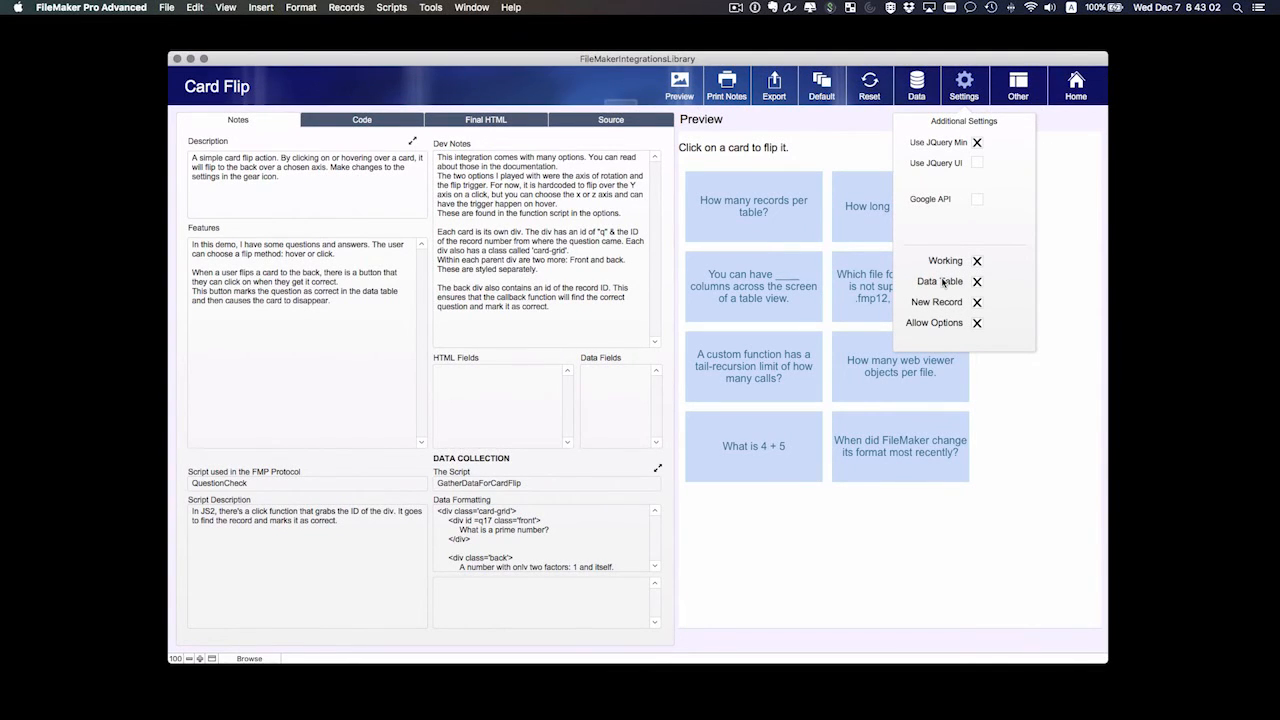
mouse_move(918, 154)
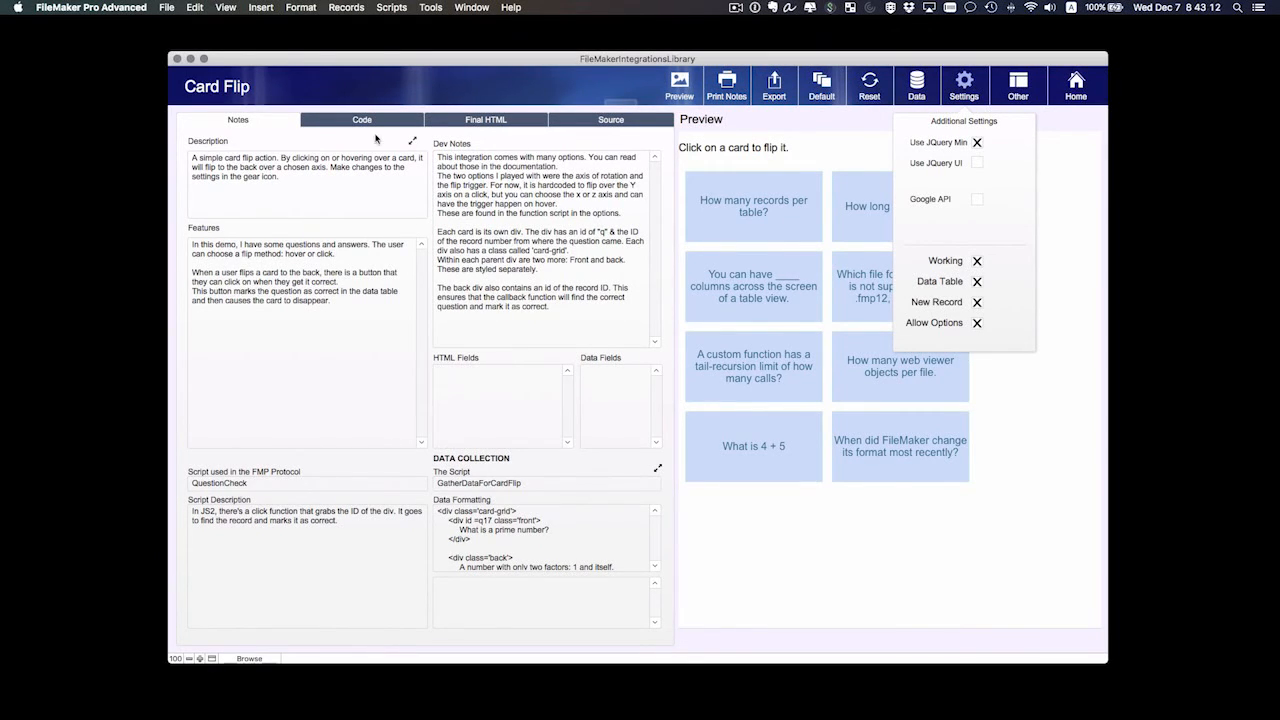
Switch to the Code tab showing the HTML Template and CSS/JS/Data fields.
left_click(362, 119)
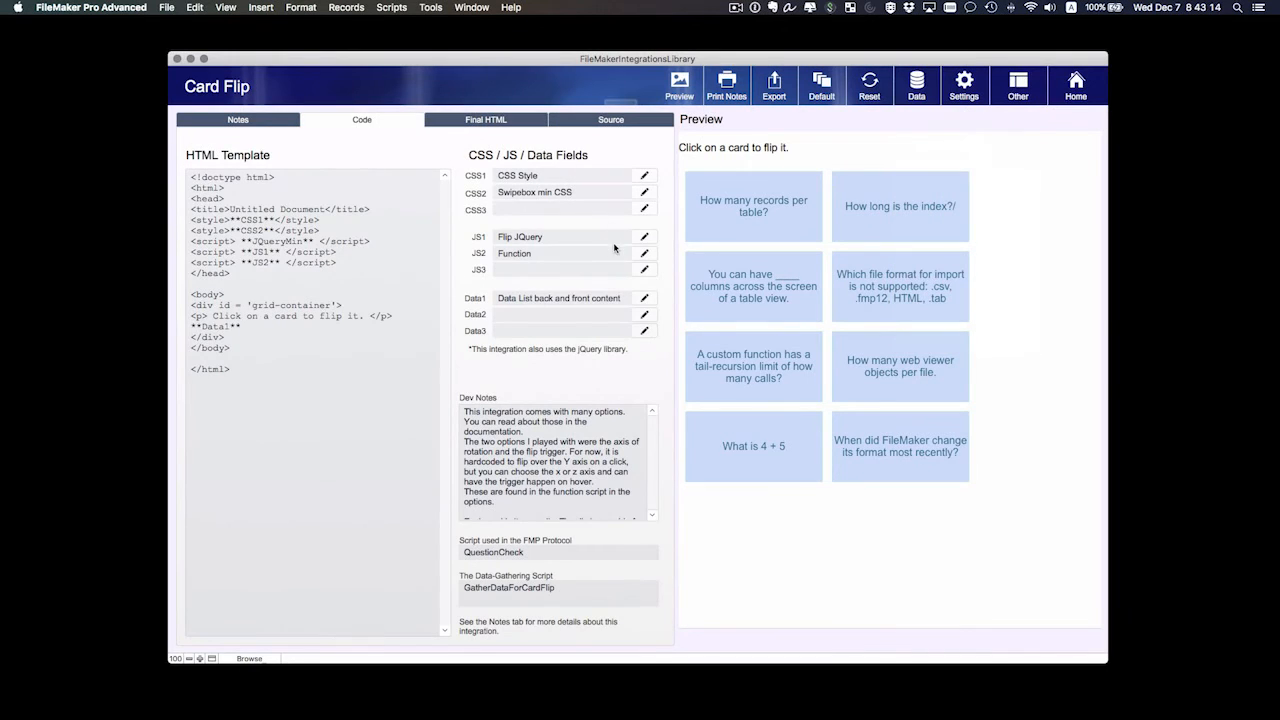
mouse_move(680, 270)
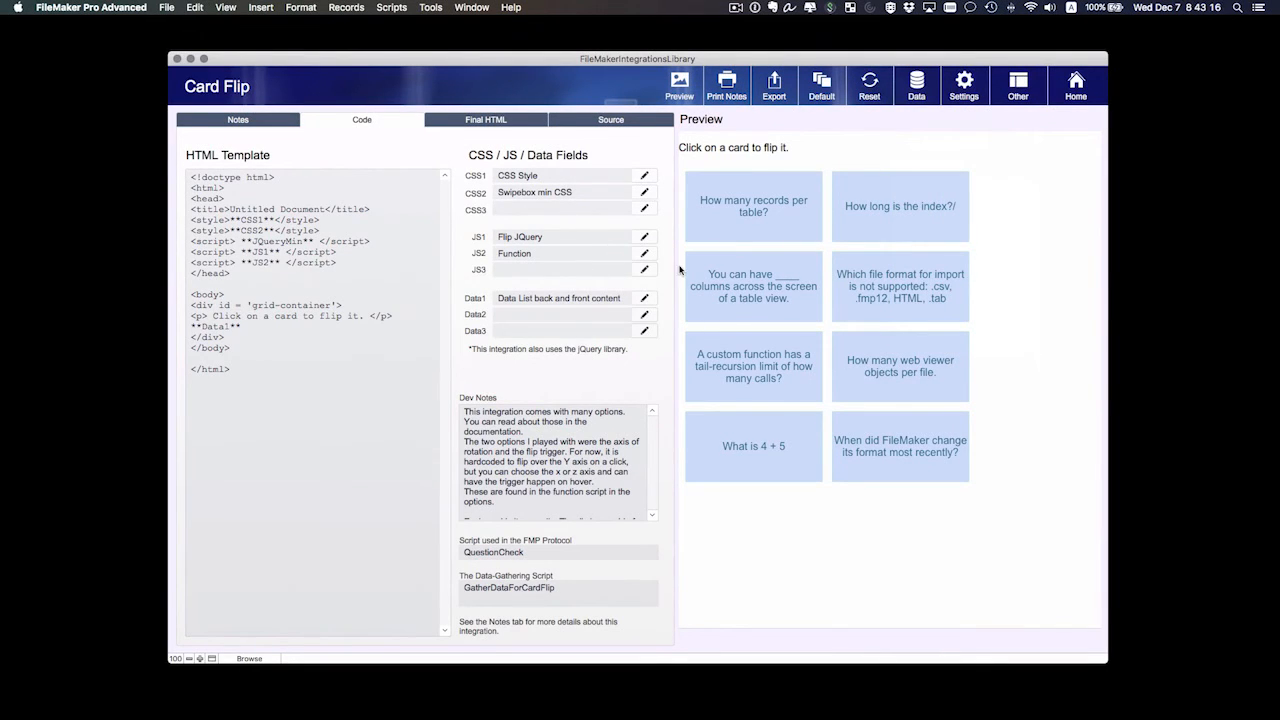
mouse_move(643, 237)
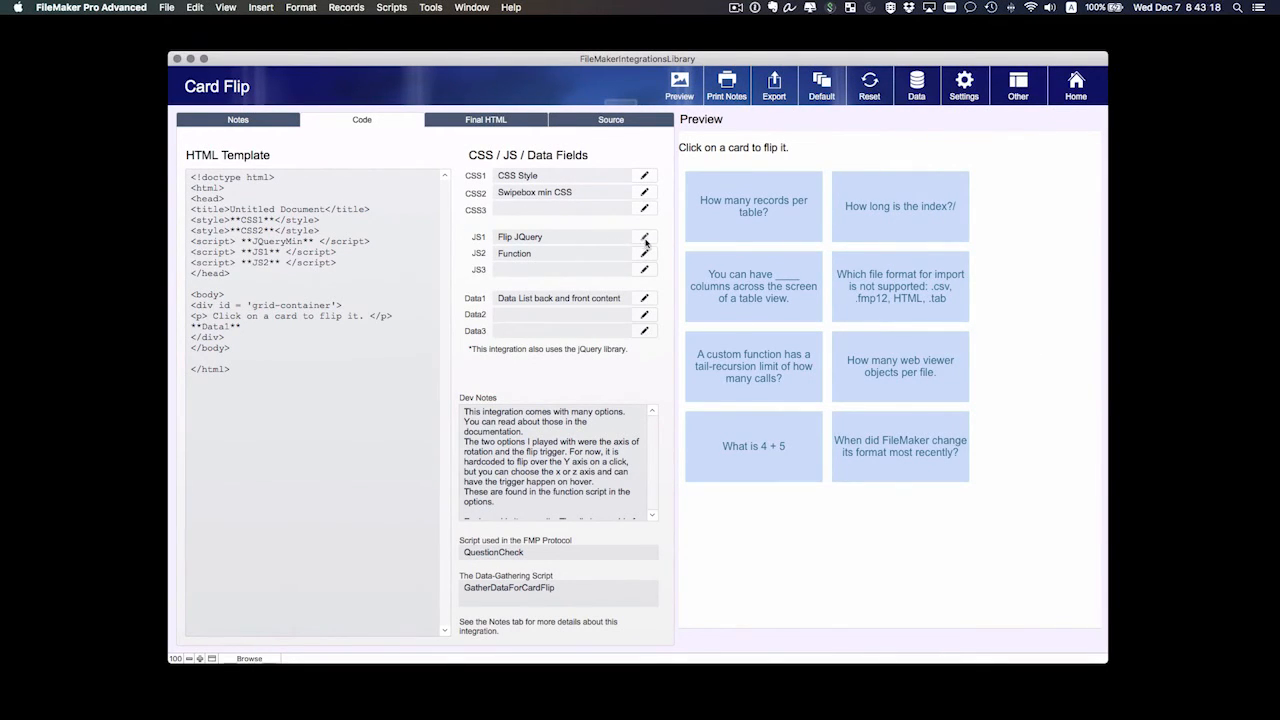
mouse_move(644, 253)
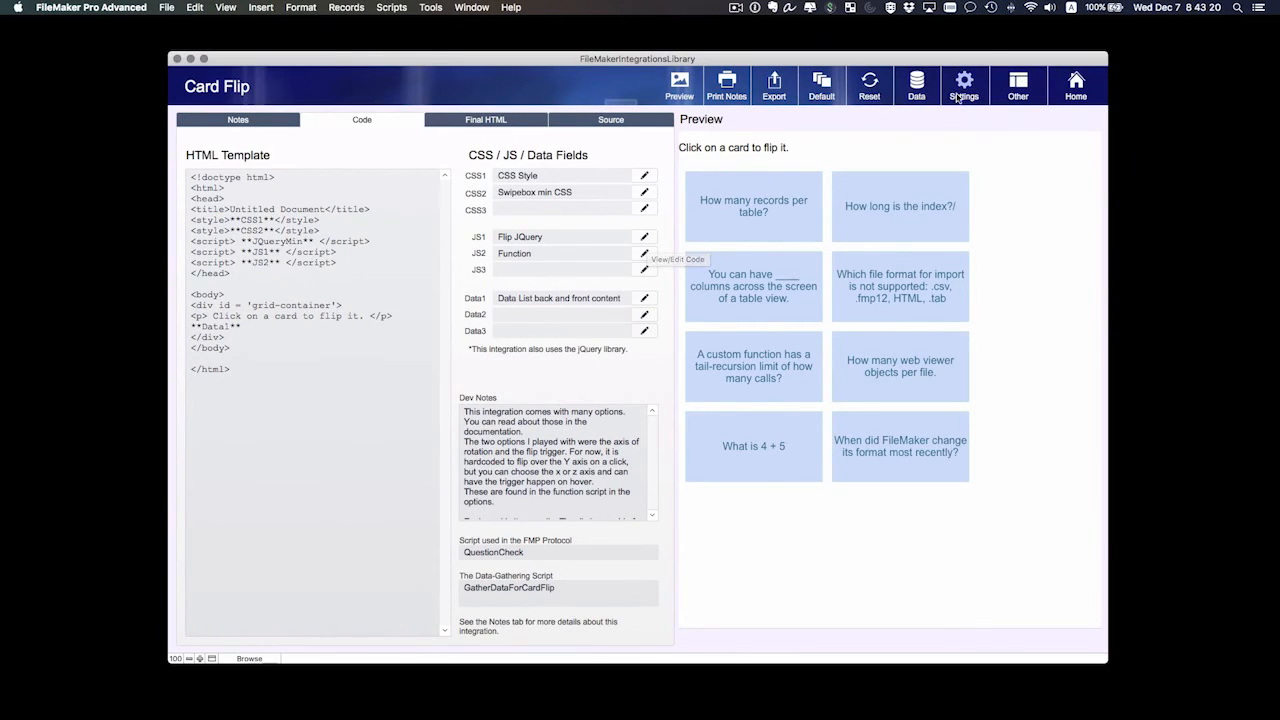
Reopen Additional Settings and re-enable Use JQuery Min after the cards break.
left_click(964, 85)
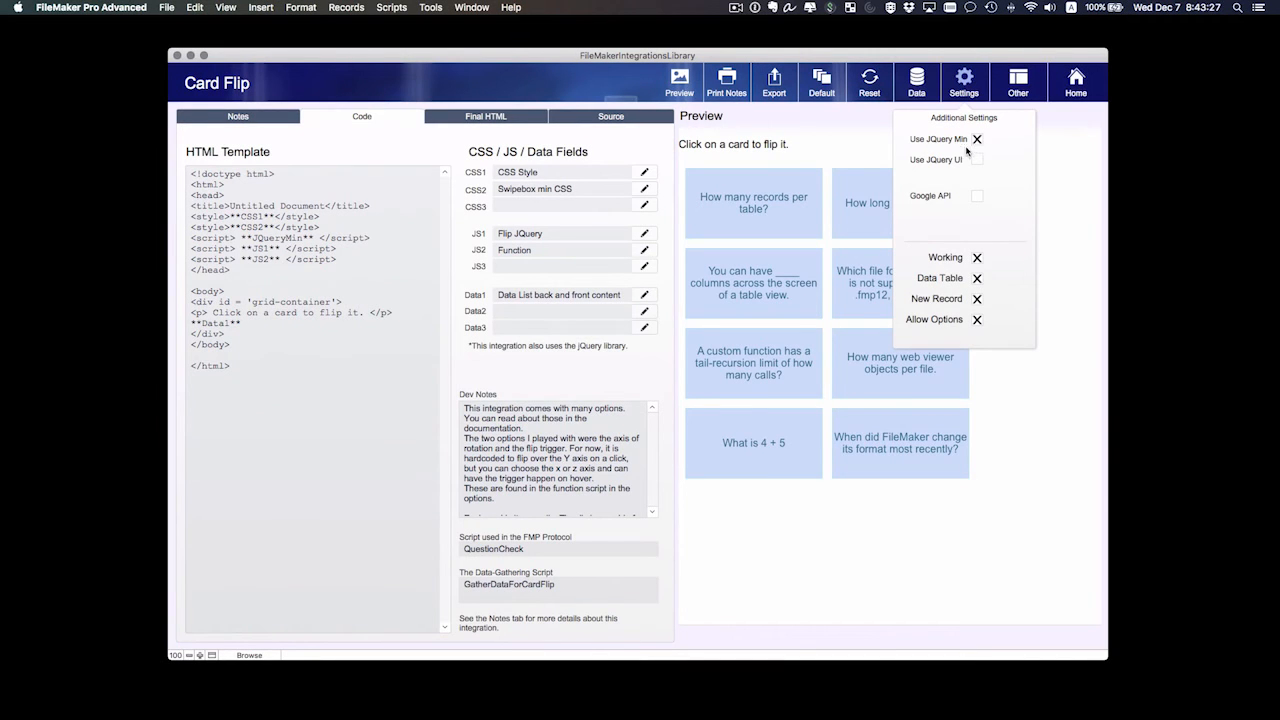
mouse_move(960, 174)
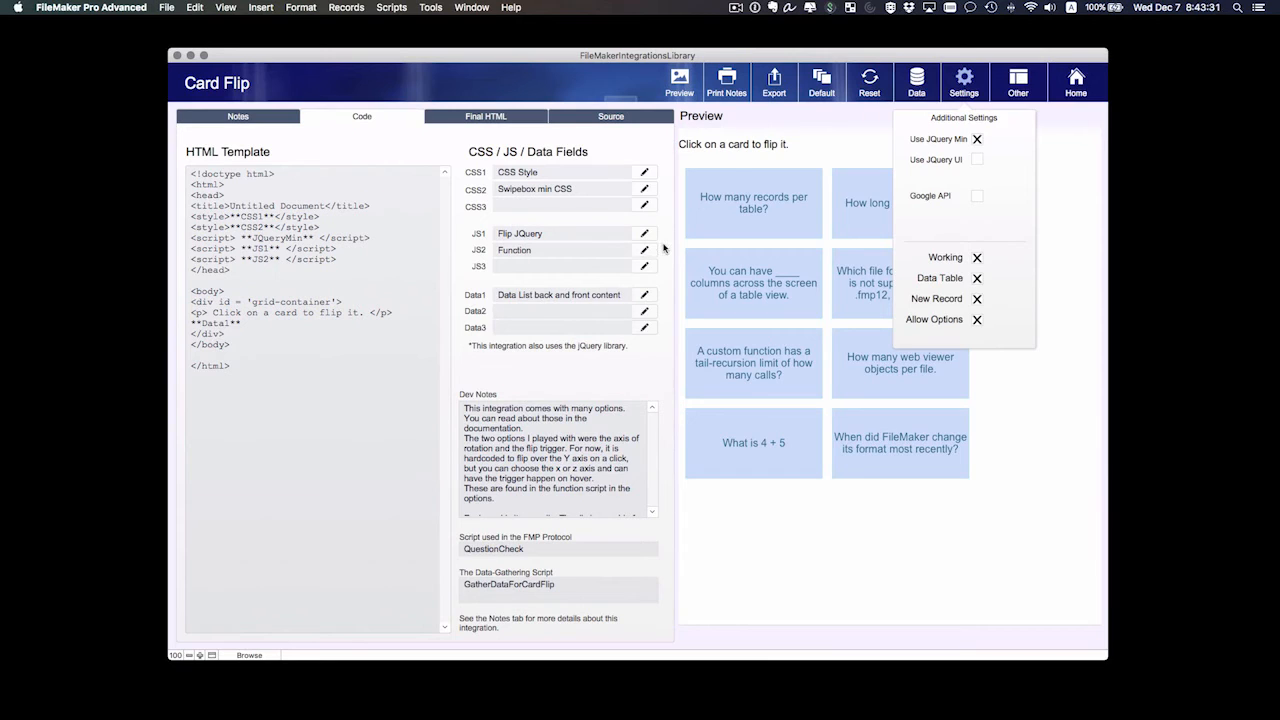
mouse_move(656, 250)
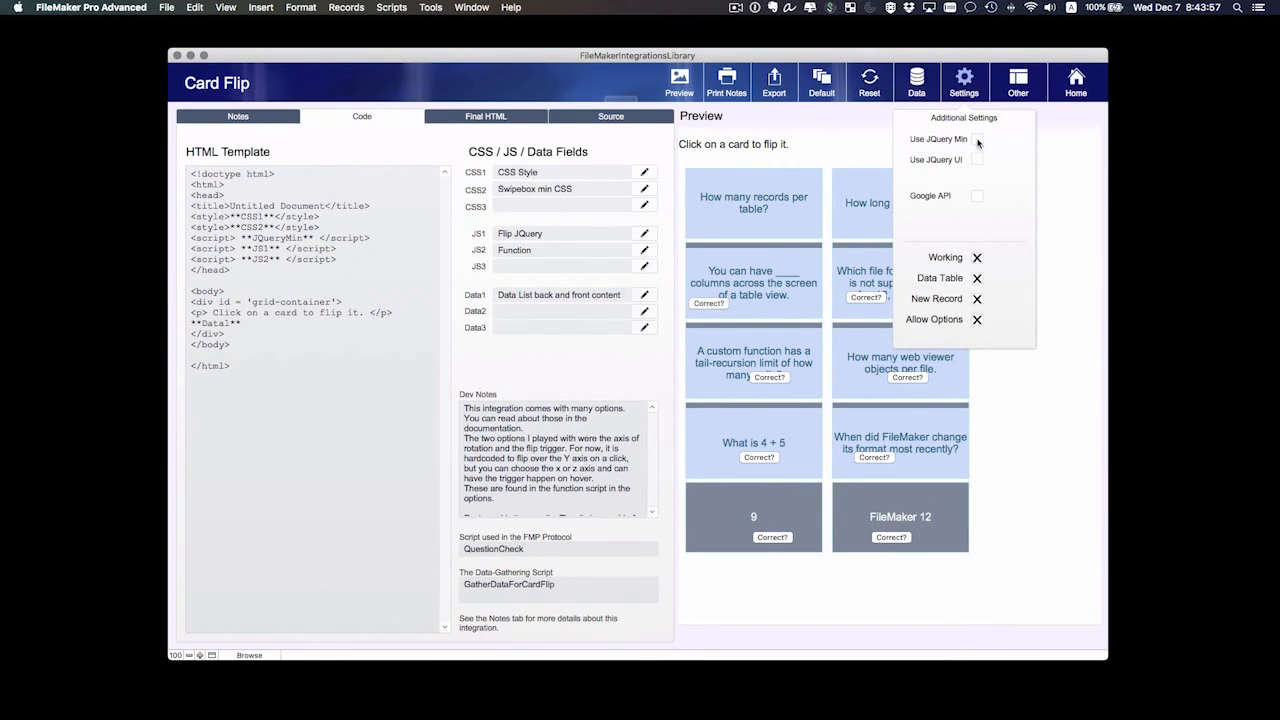
left_click(237, 116)
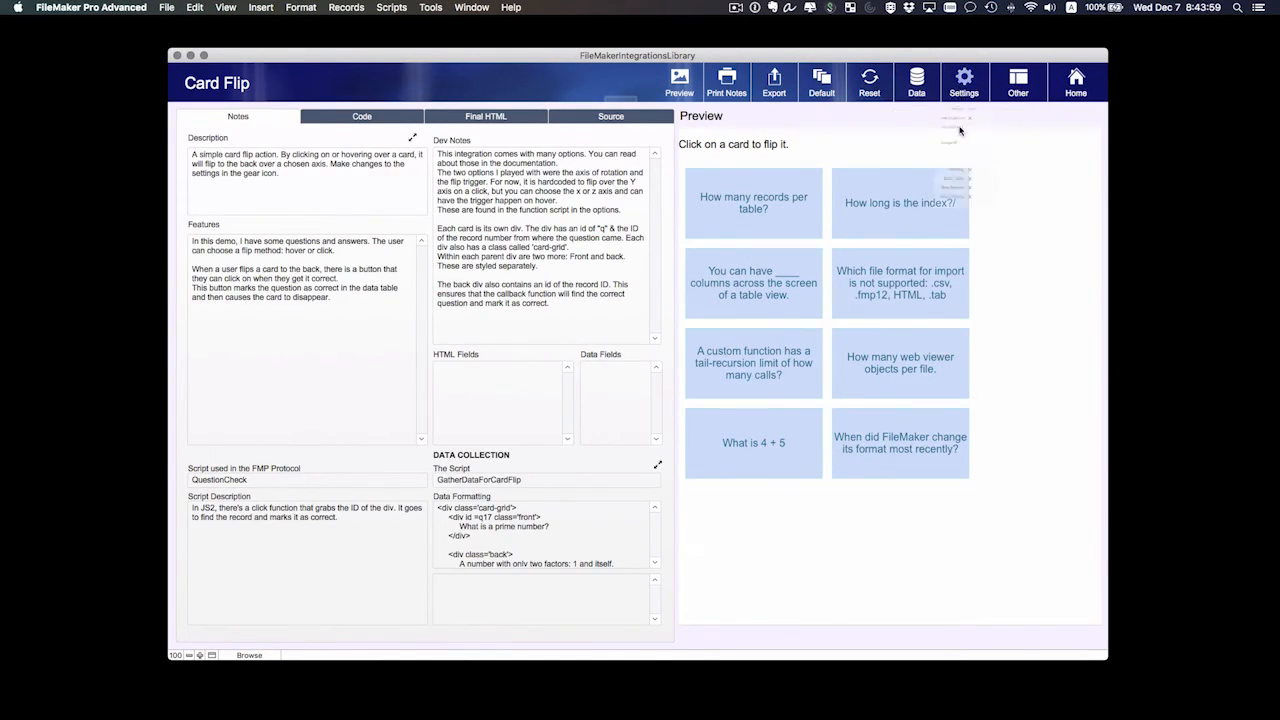
left_click(964, 82)
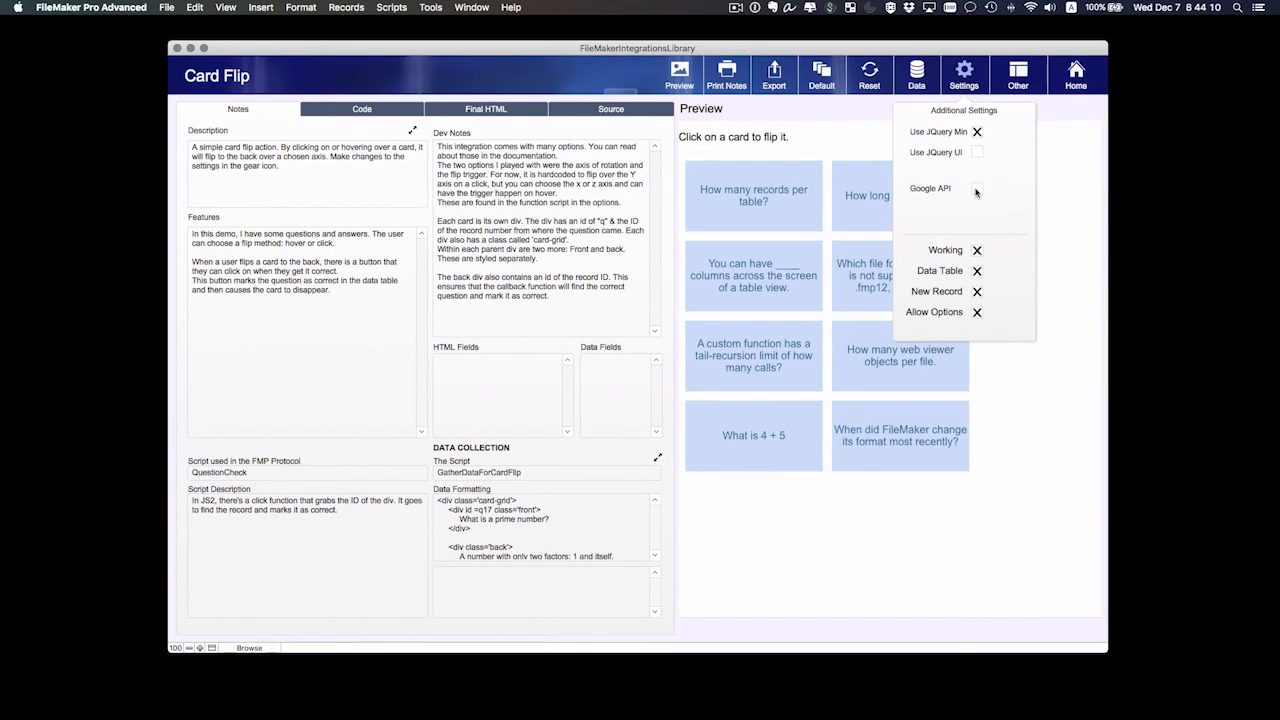
left_click(1017, 74)
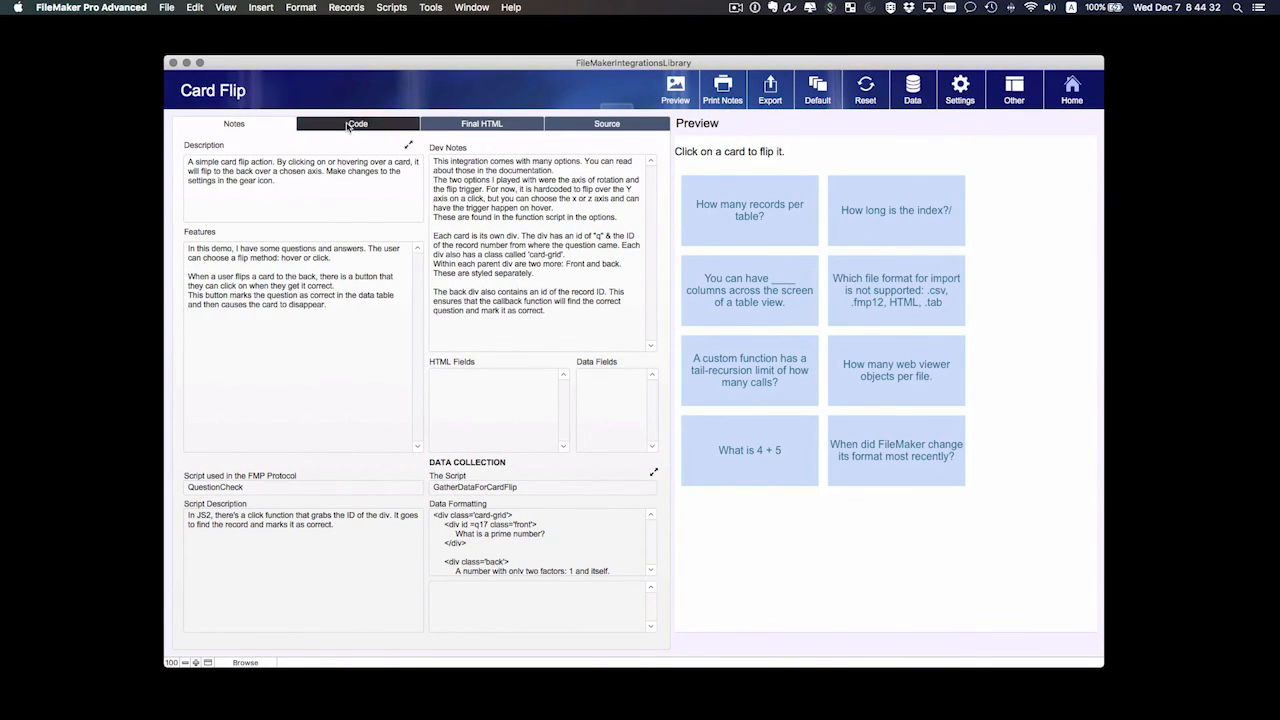
Go through the Code tab to the Source tab listing origin URL and resources.
left_click(357, 123)
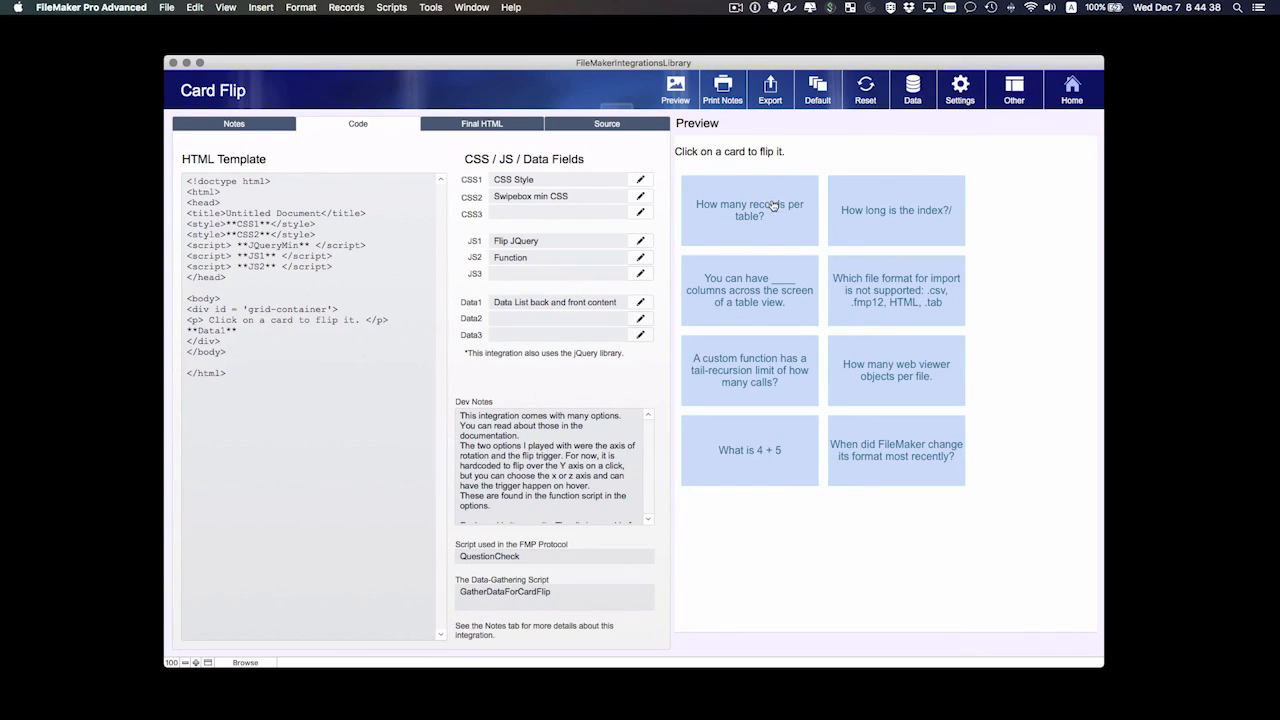
left_click(606, 123)
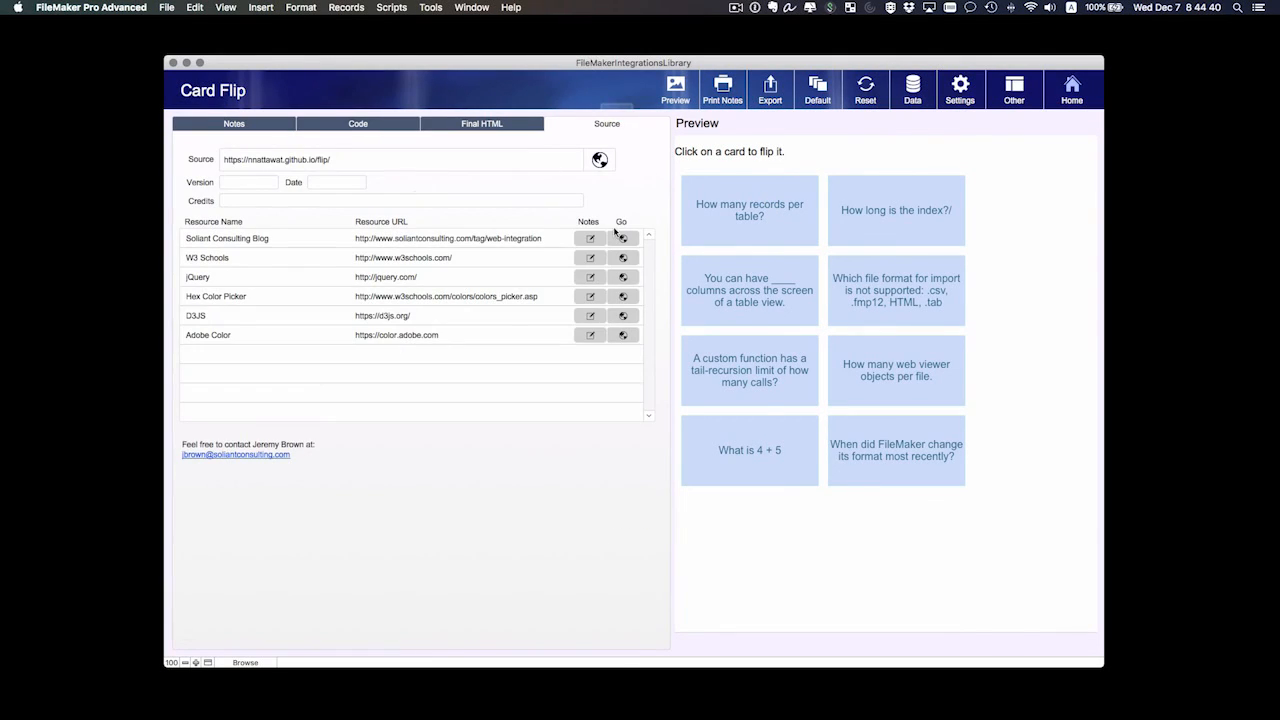
mouse_move(429, 389)
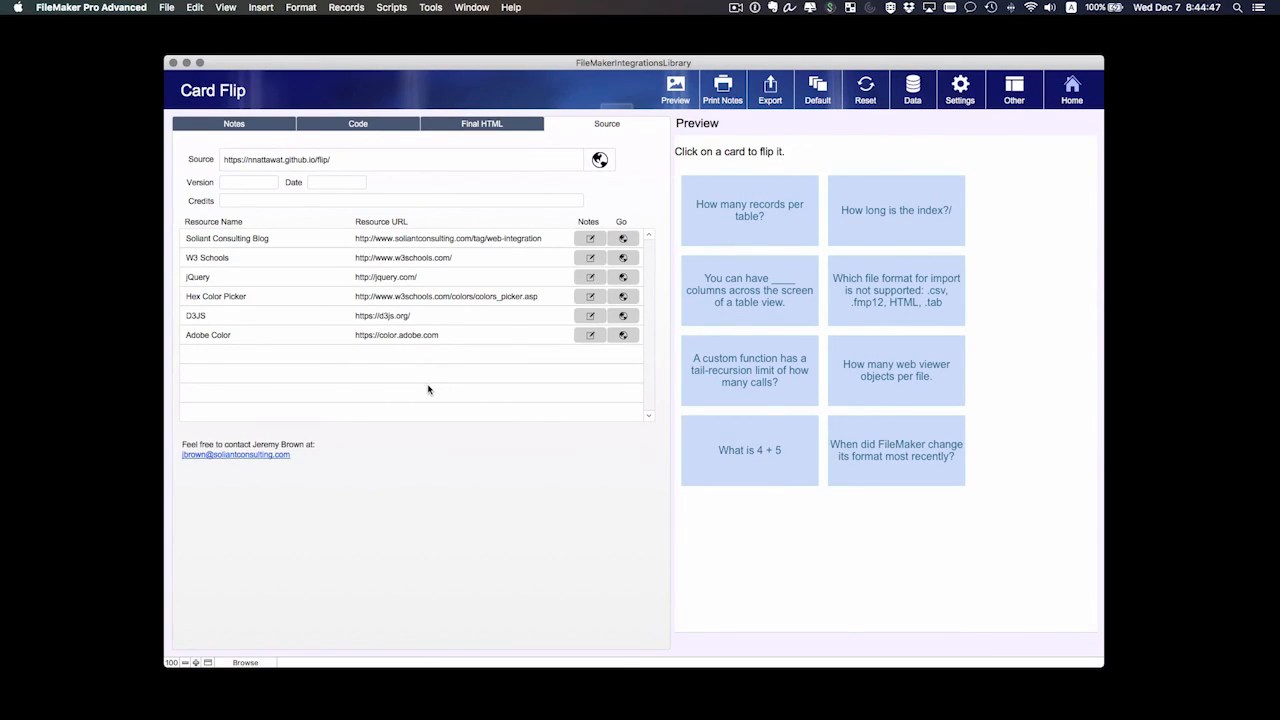
mouse_move(466, 466)
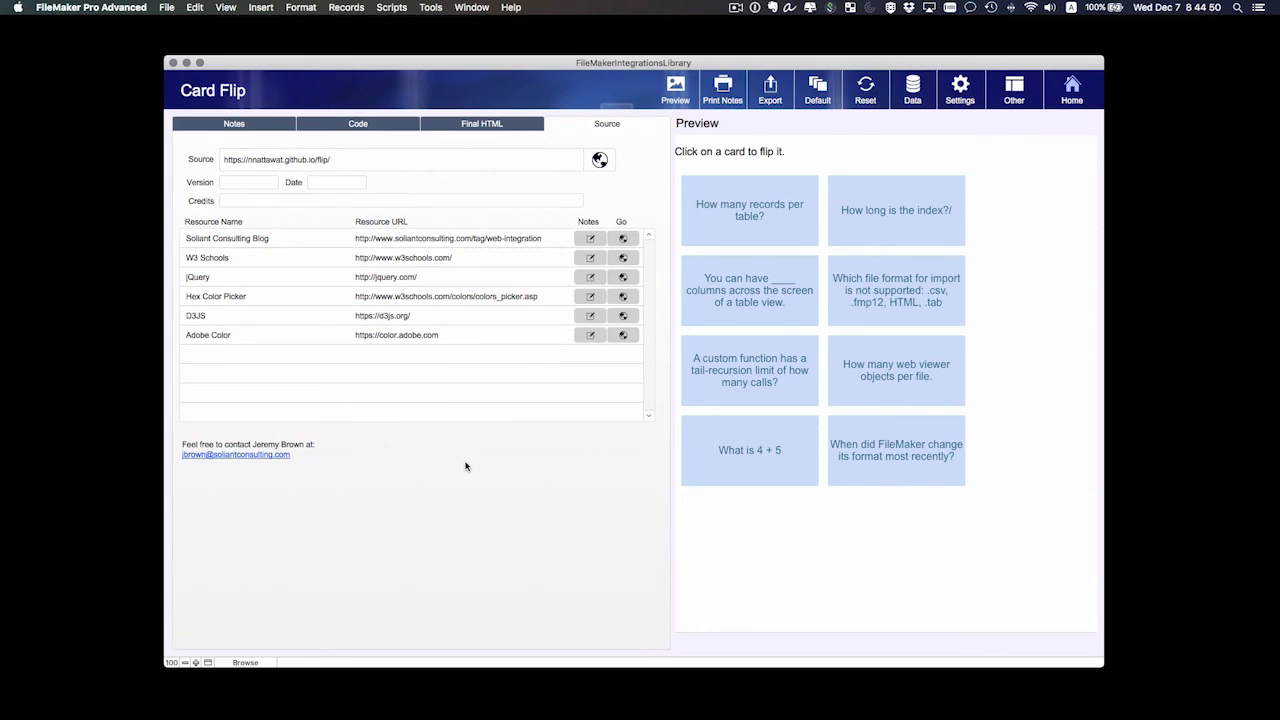
mouse_move(466, 463)
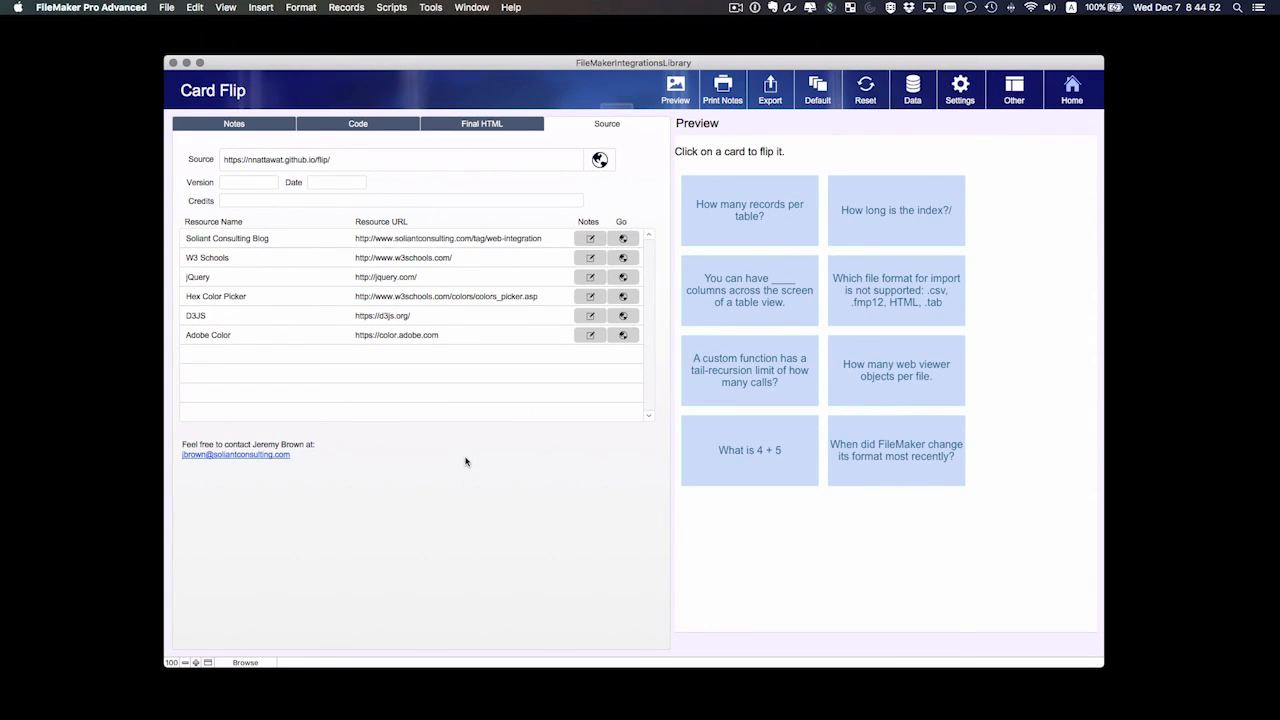